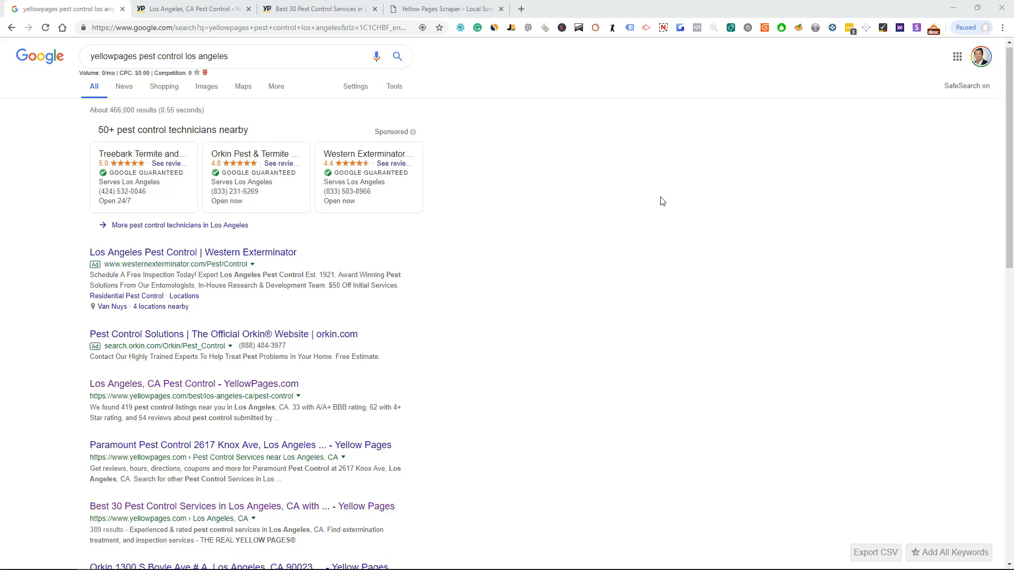
mouse_move(371, 324)
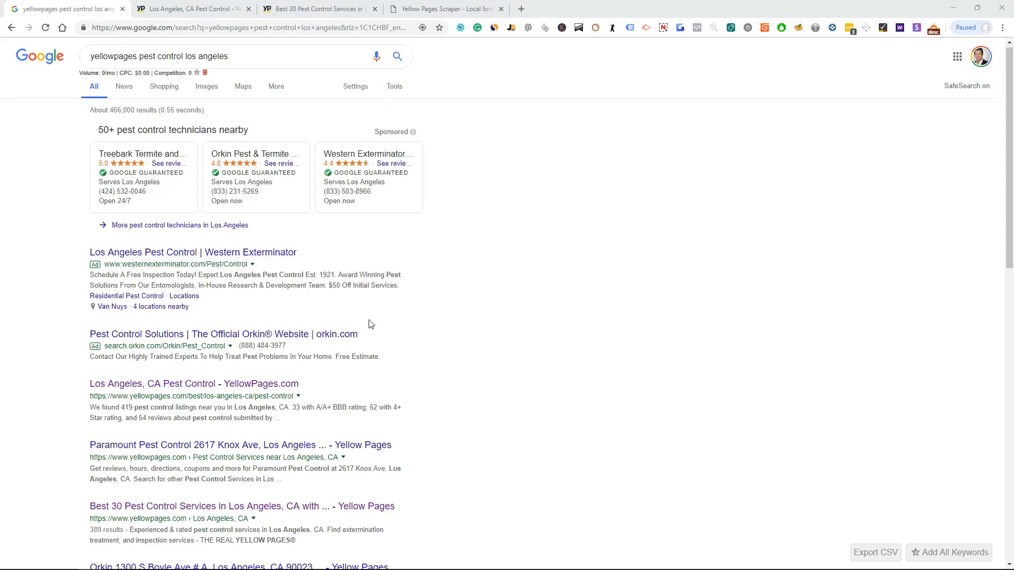
mouse_move(497, 289)
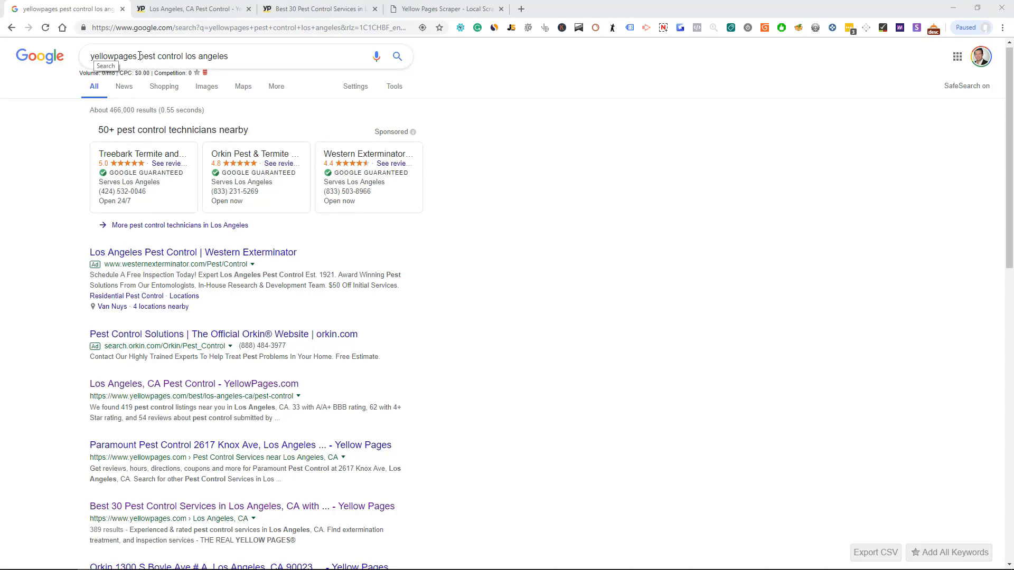
Bring up the YellowPages Pest Control Services in Los Angeles, CA results and scan the top listings
double_click(206, 56)
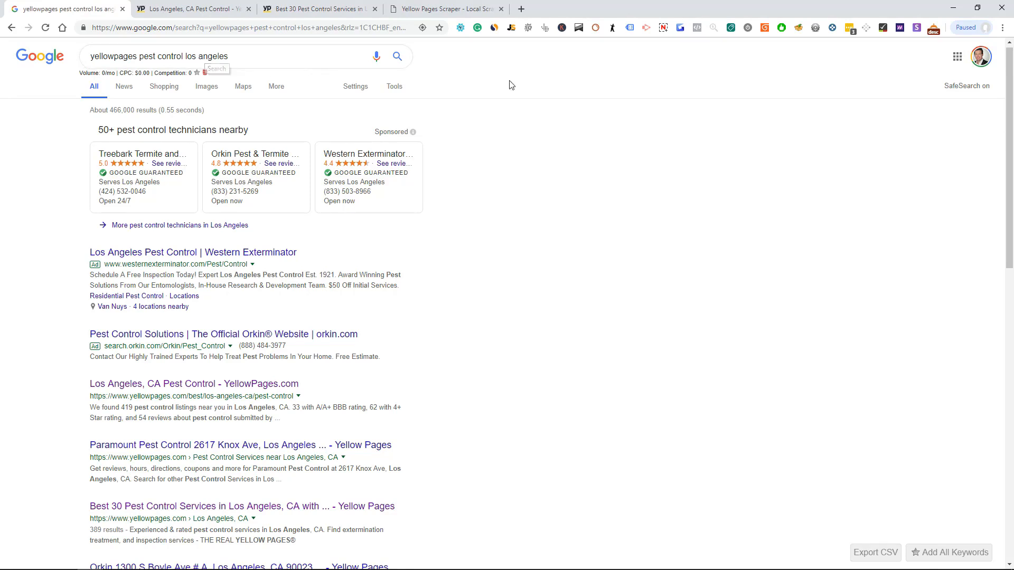
mouse_move(652, 133)
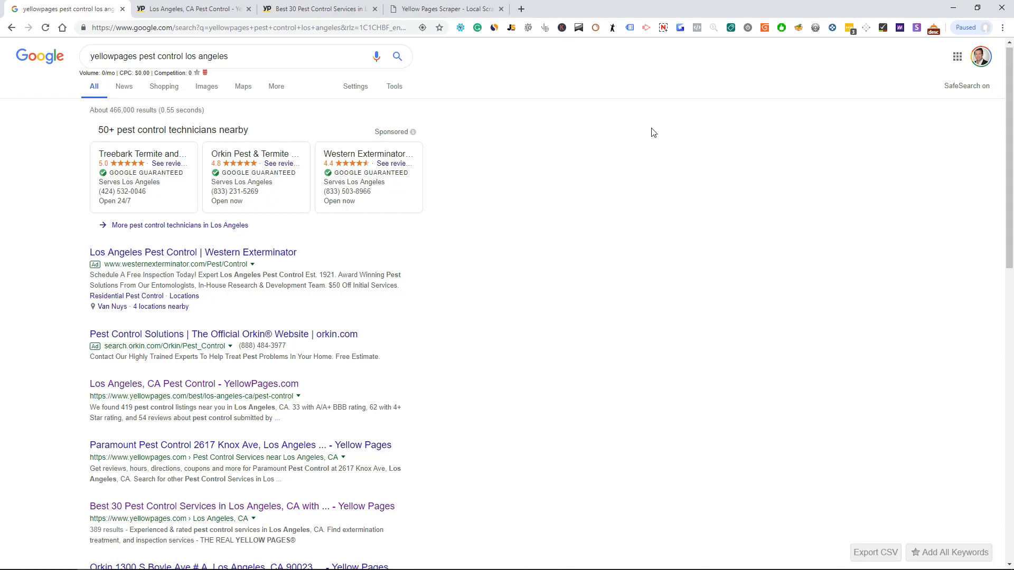
mouse_move(471, 108)
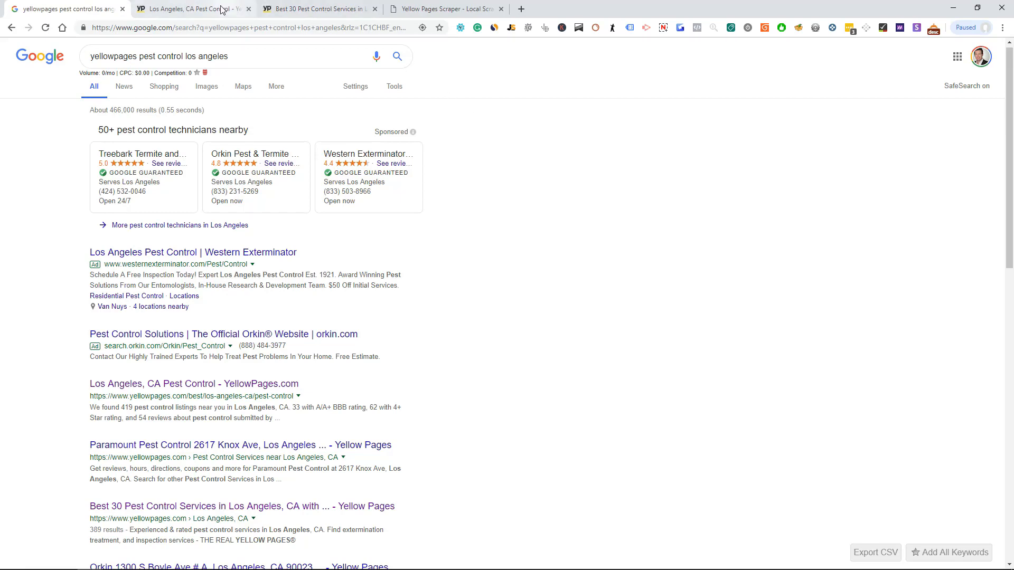
click(192, 383)
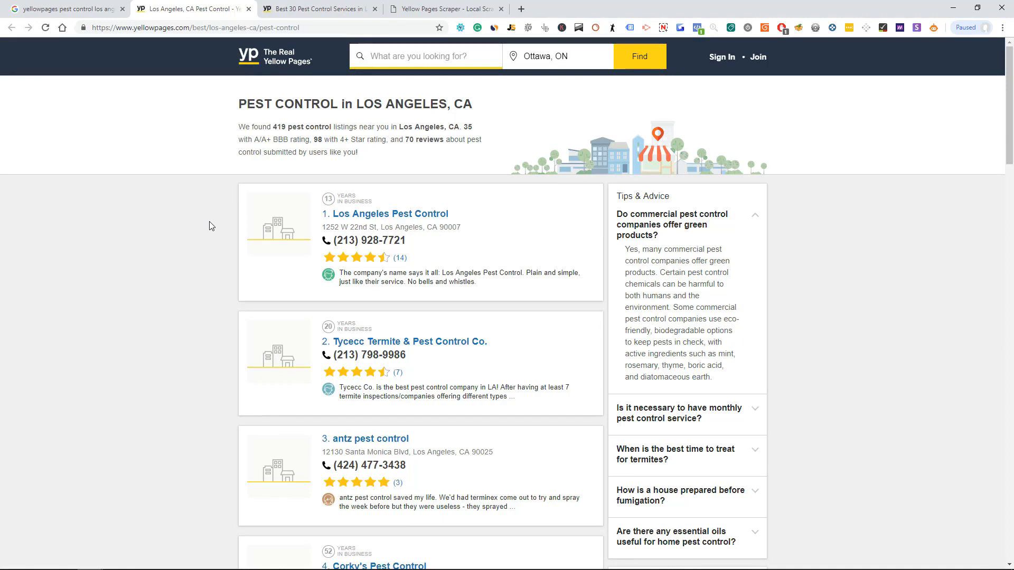
scroll(down, 3)
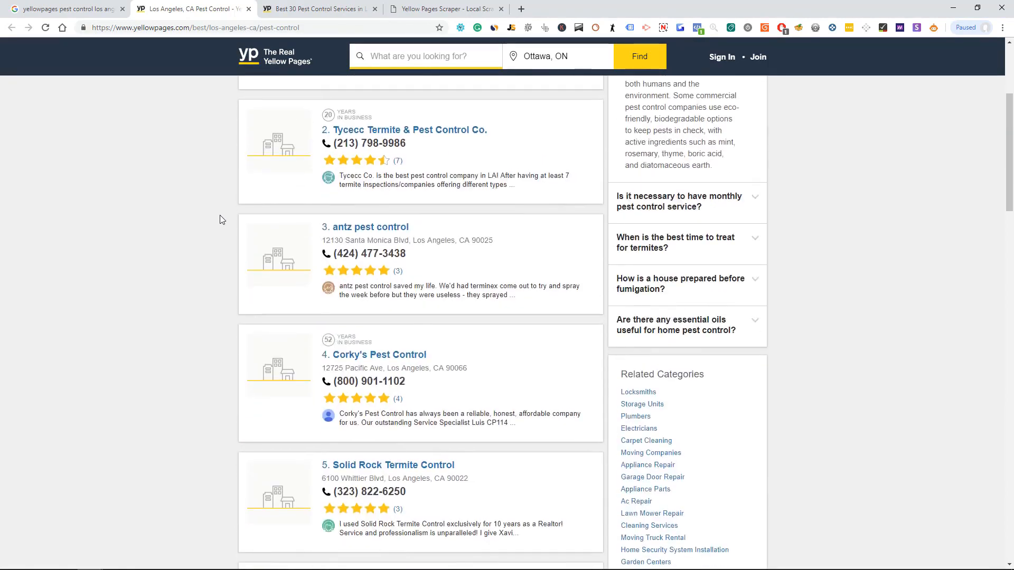
scroll(up, 3)
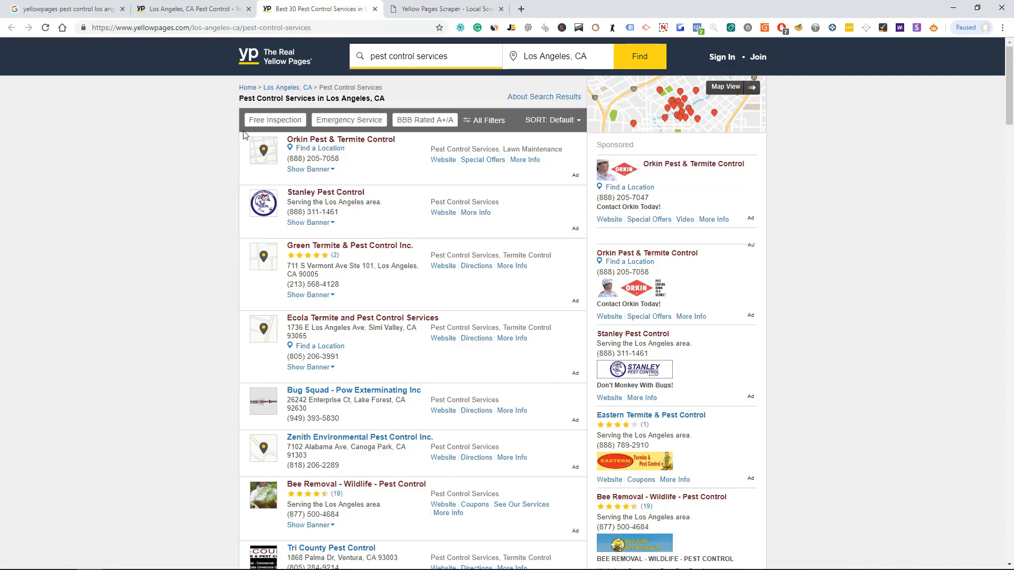
mouse_move(301, 169)
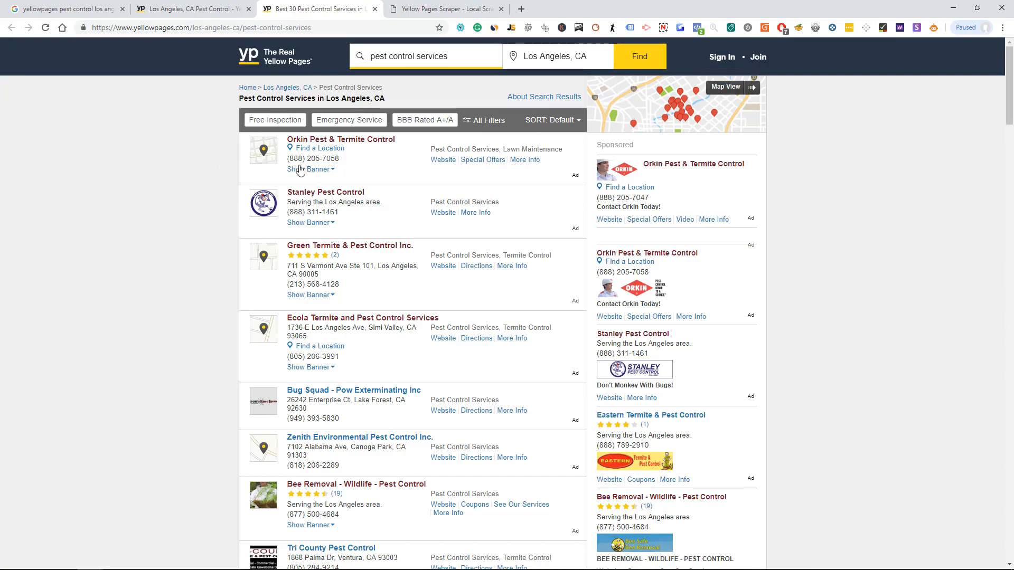
scroll(down, 3)
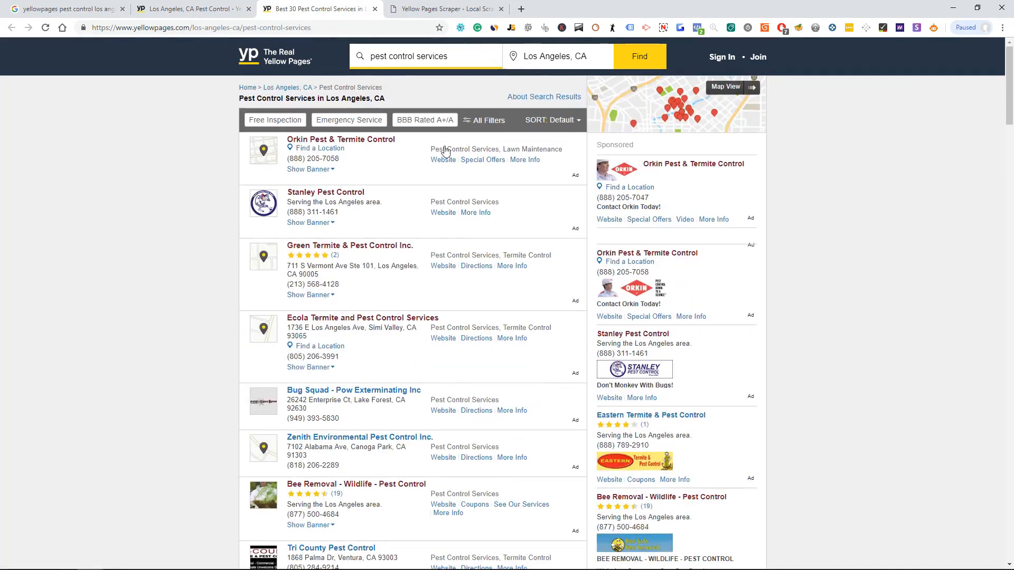
mouse_move(571, 180)
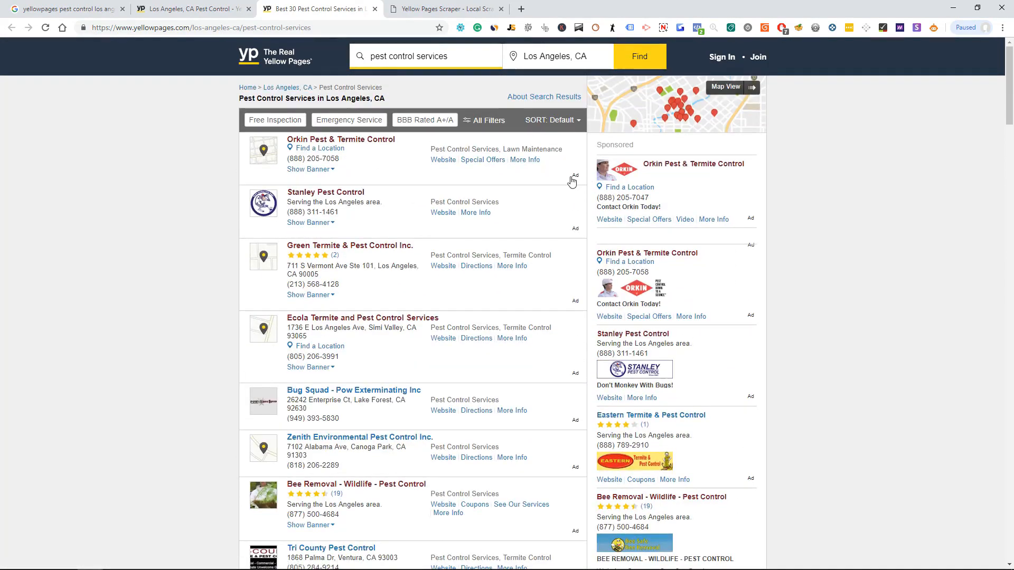
scroll(down, 3)
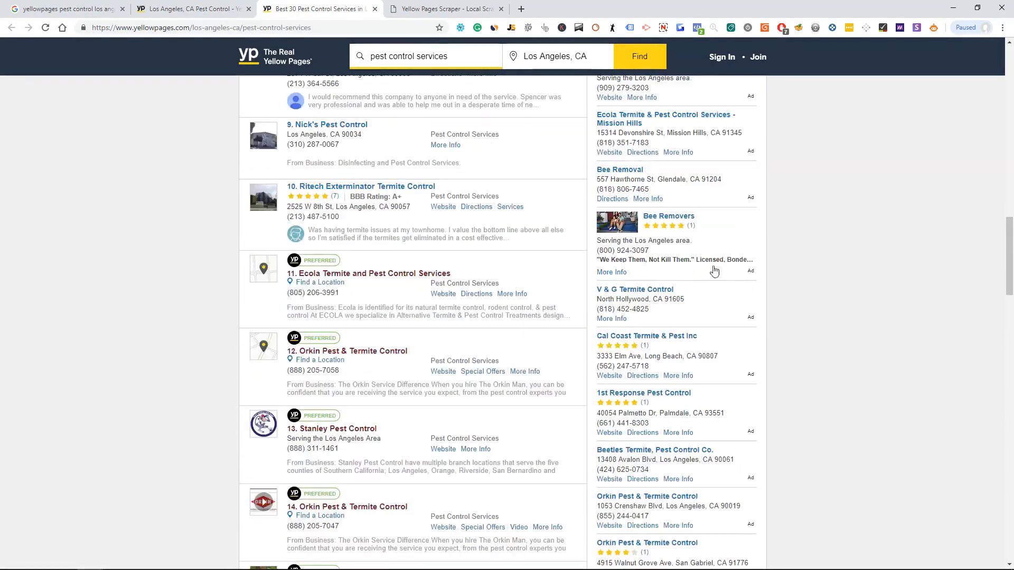
scroll(down, 3)
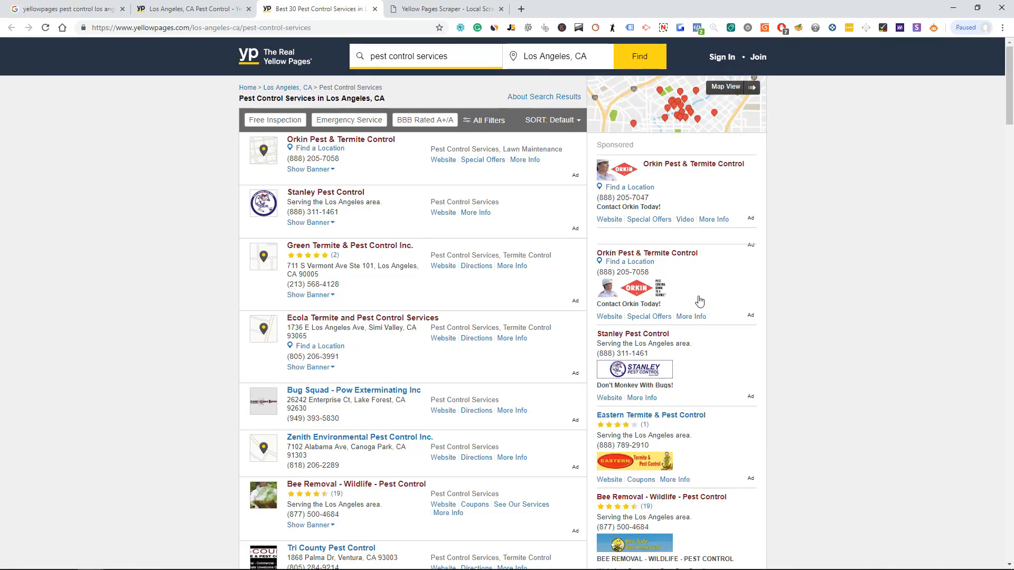
mouse_move(568, 213)
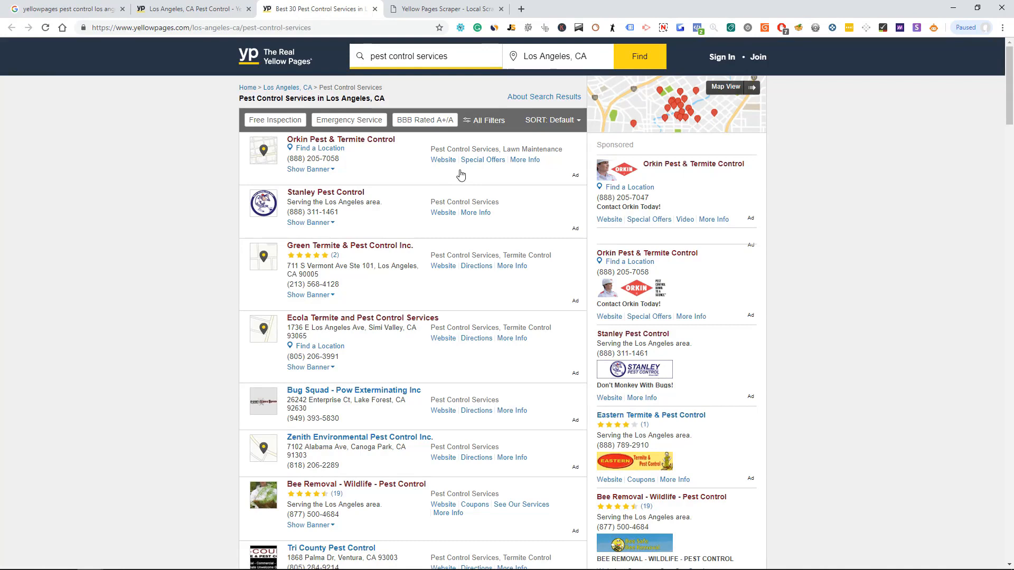
mouse_move(405, 272)
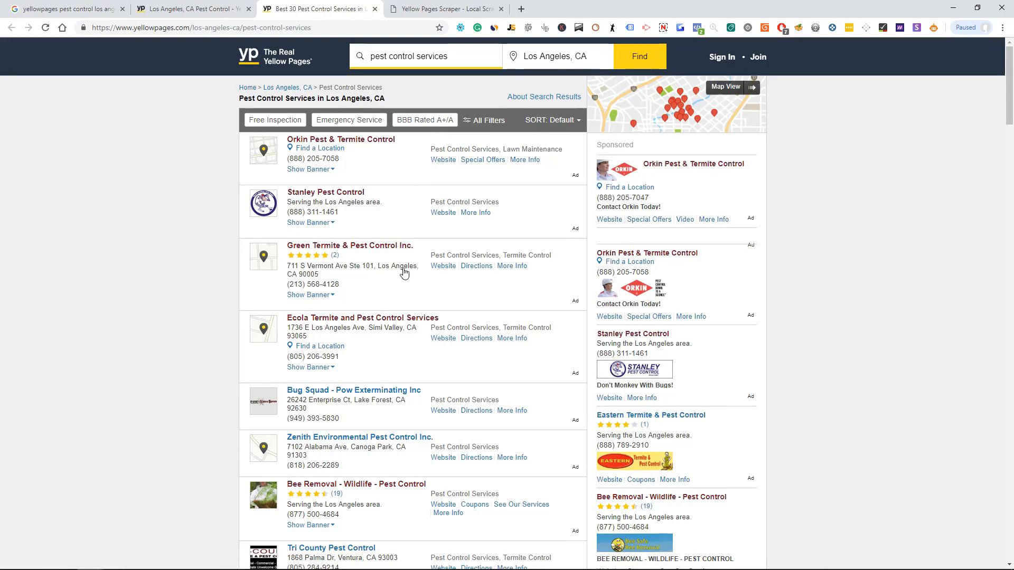
mouse_move(399, 266)
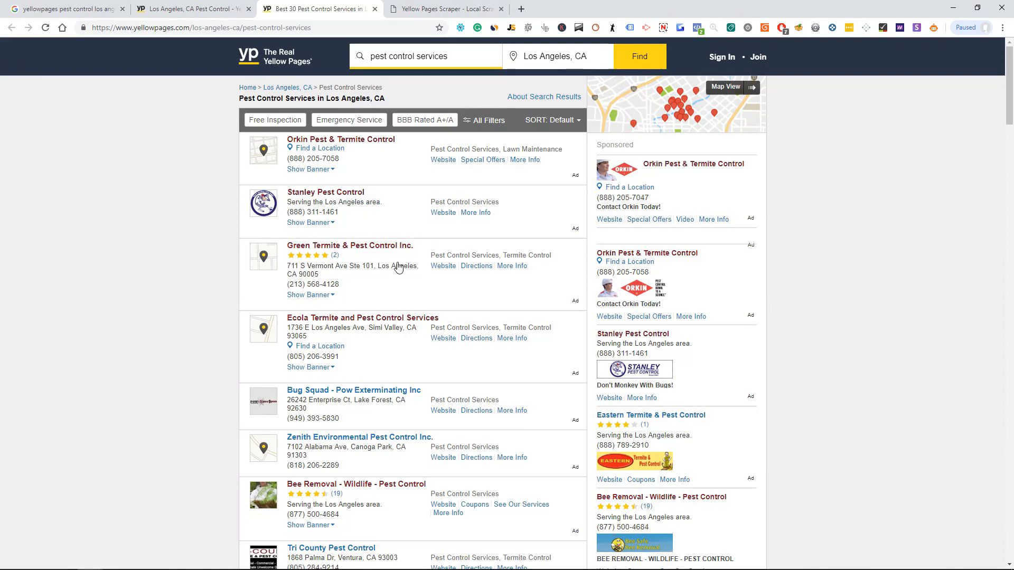
mouse_move(465, 306)
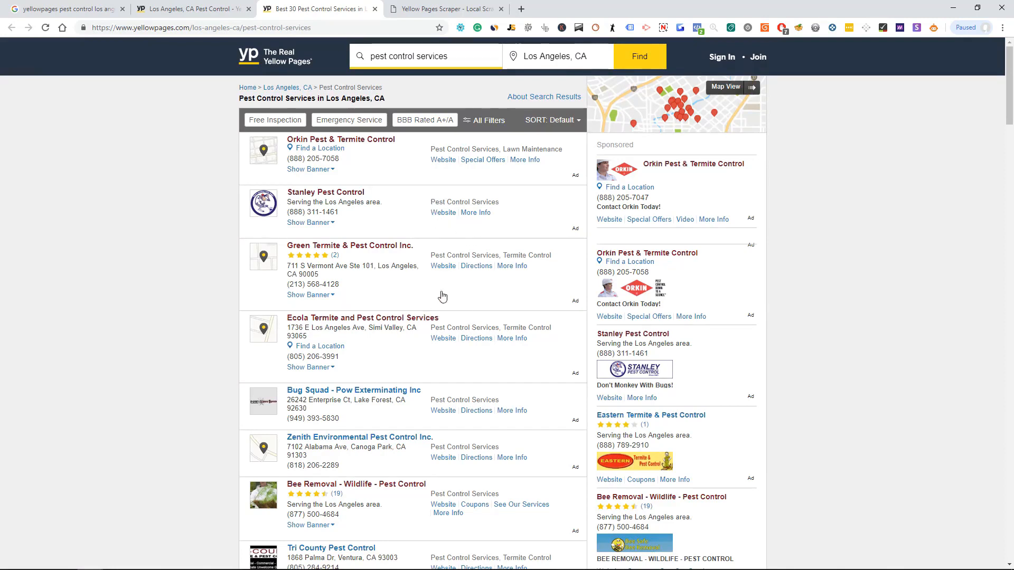
mouse_move(396, 296)
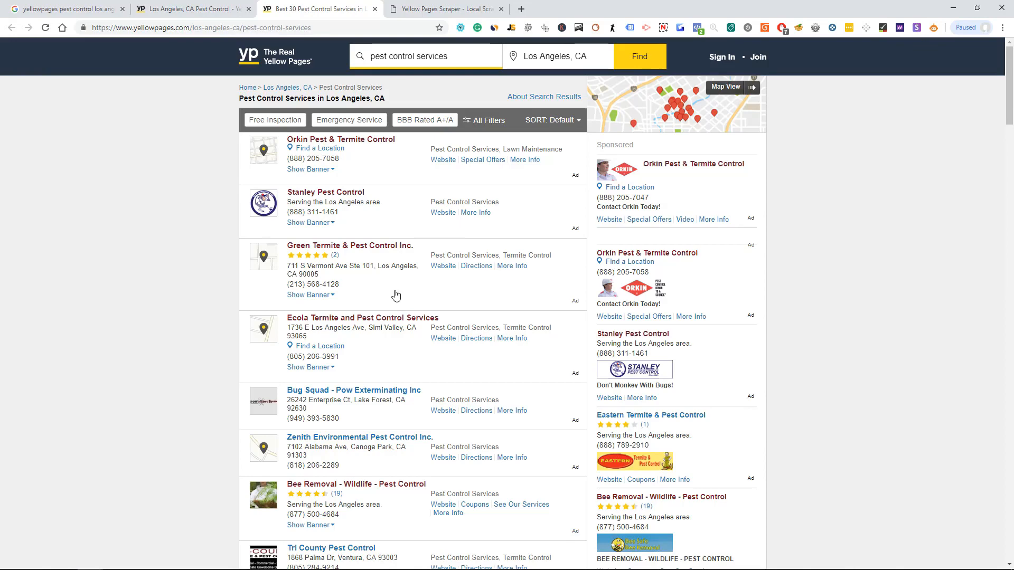
mouse_move(410, 295)
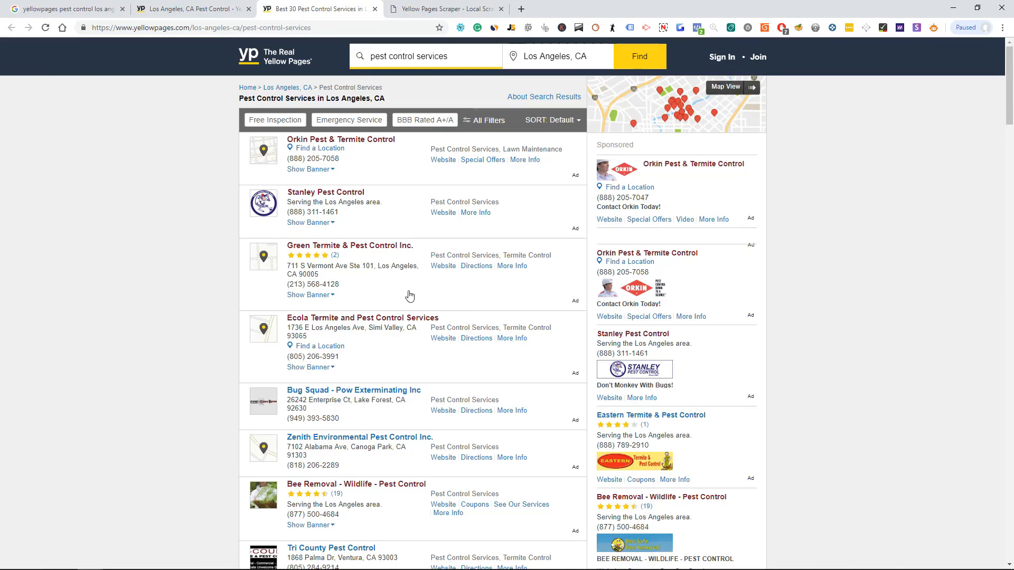
scroll(down, 3)
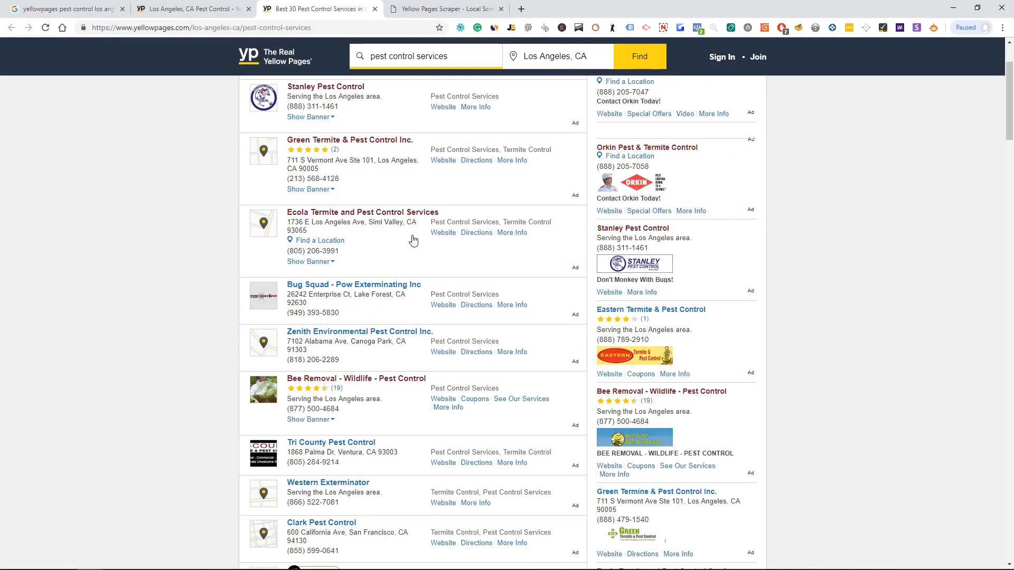
scroll(down, 3)
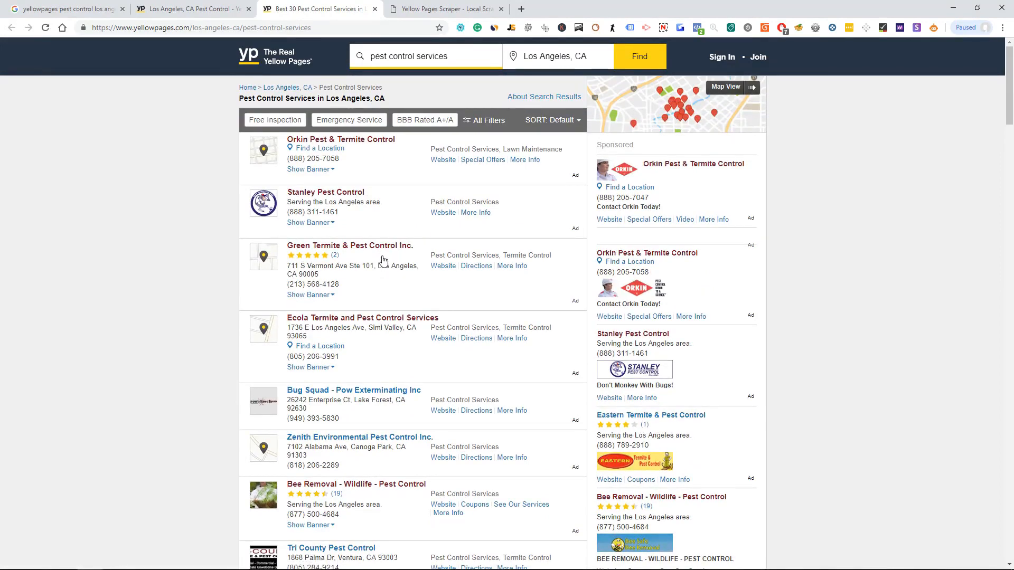
Open the Stanley Pest Control listing in a new tab and scroll through its business details
right_click(326, 192)
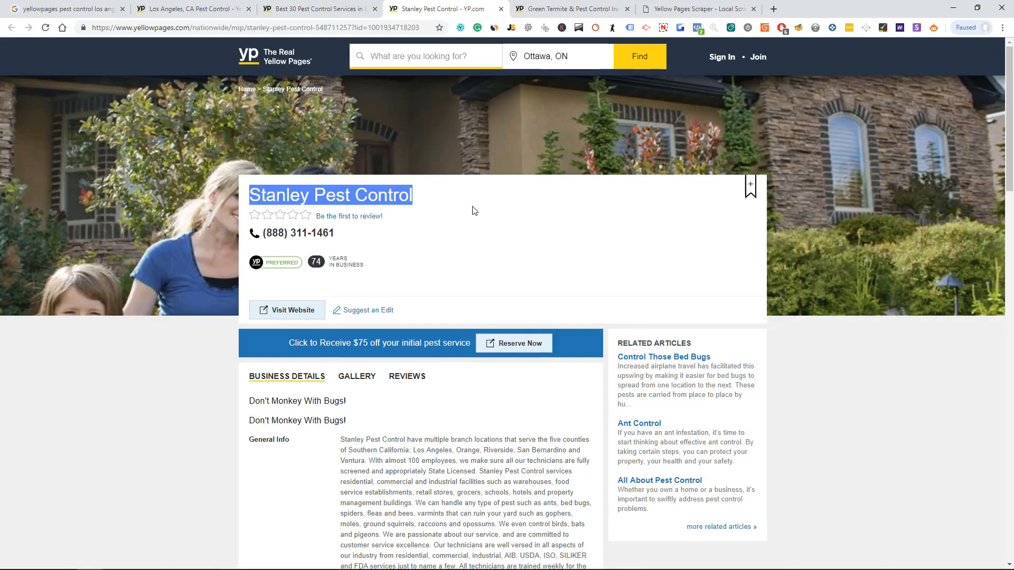
scroll(down, 3)
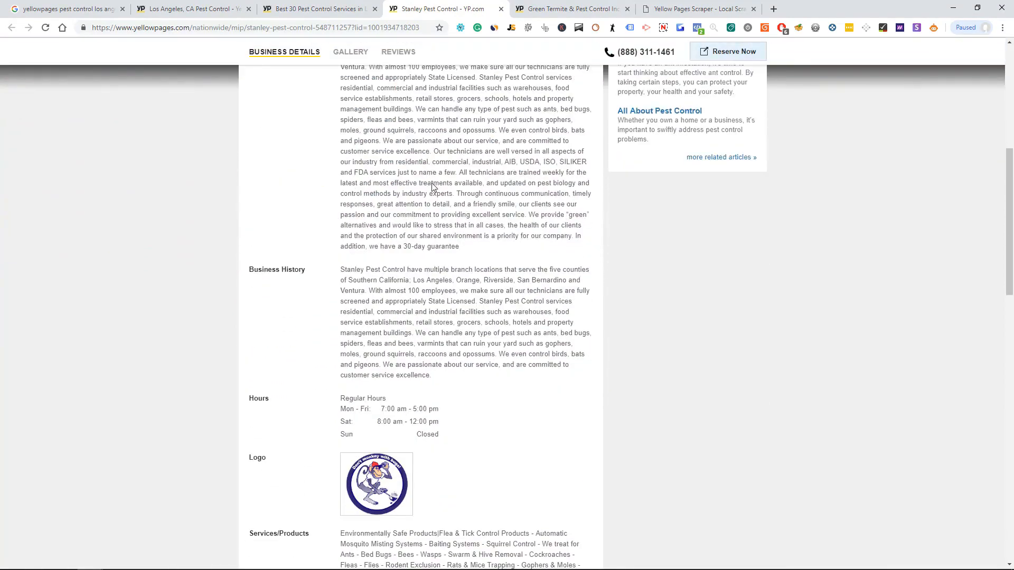
scroll(down, 3)
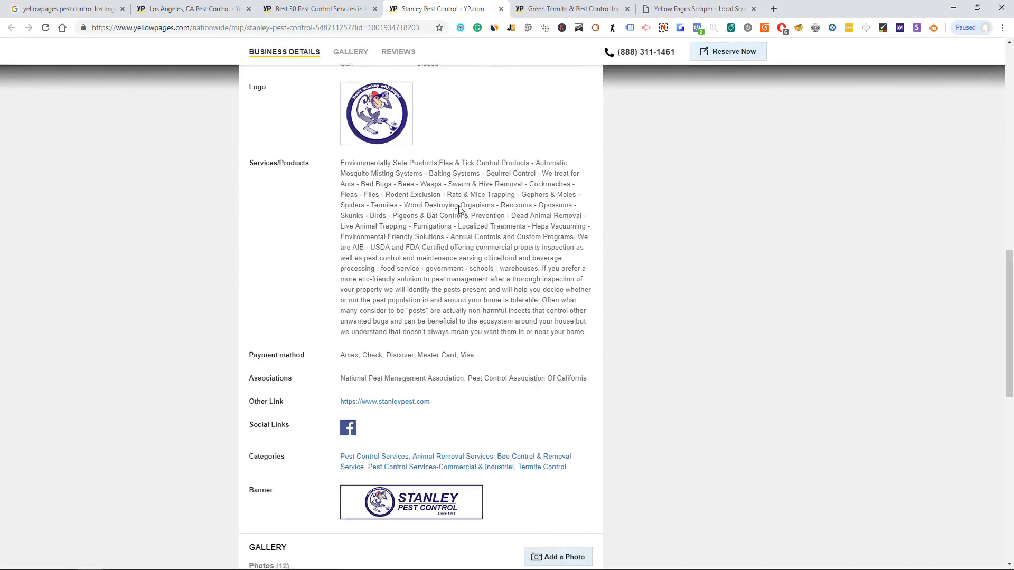
scroll(down, 3)
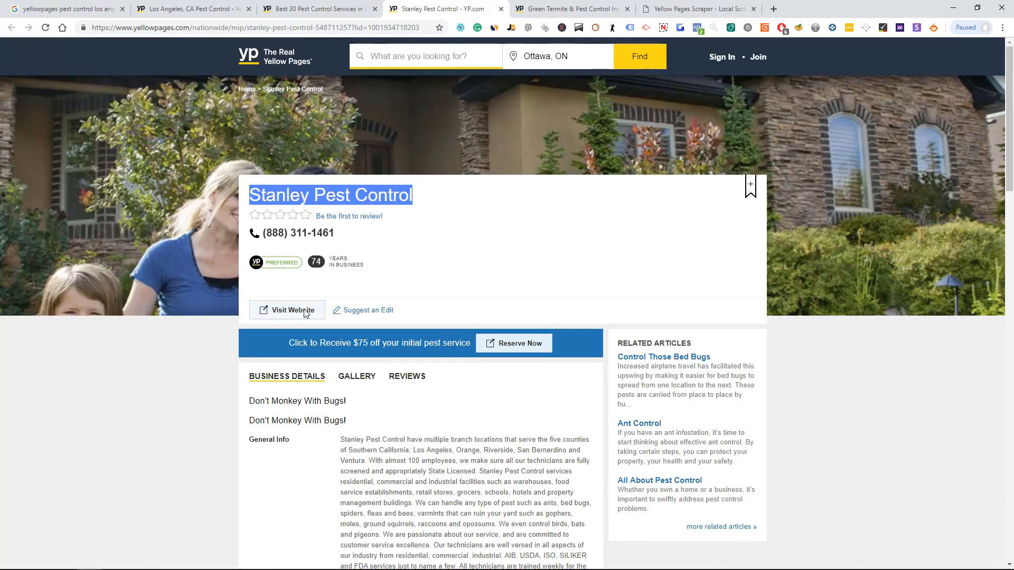
Visit Stanley Pest Control's own website homepage, then return to the YellowPages results
click(286, 309)
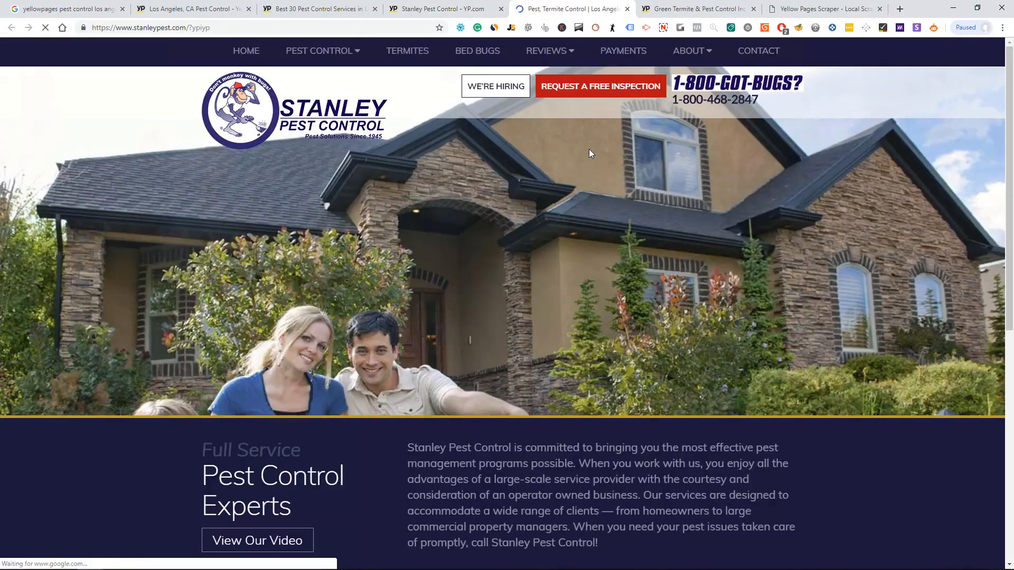
scroll(down, 3)
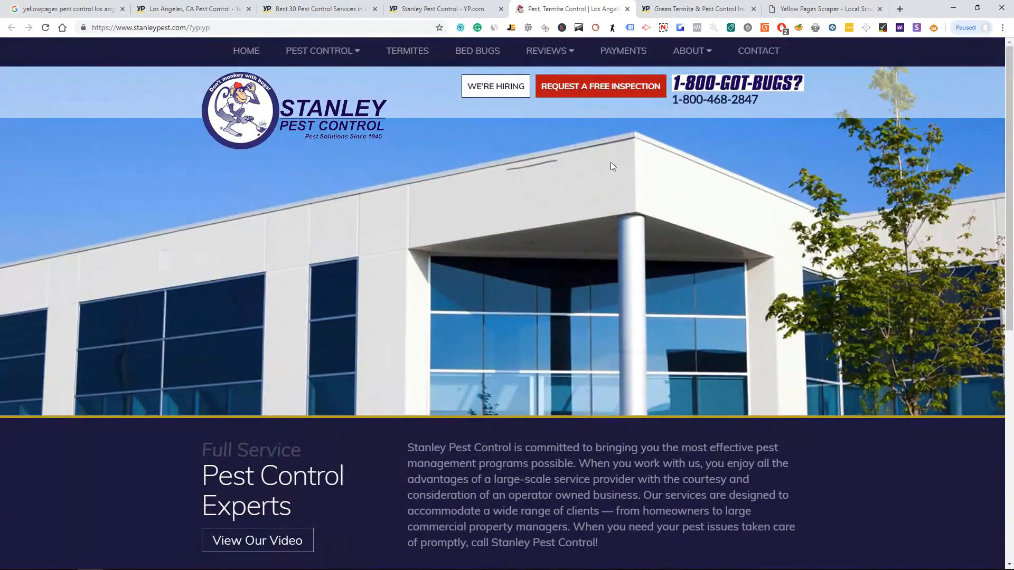
click(317, 8)
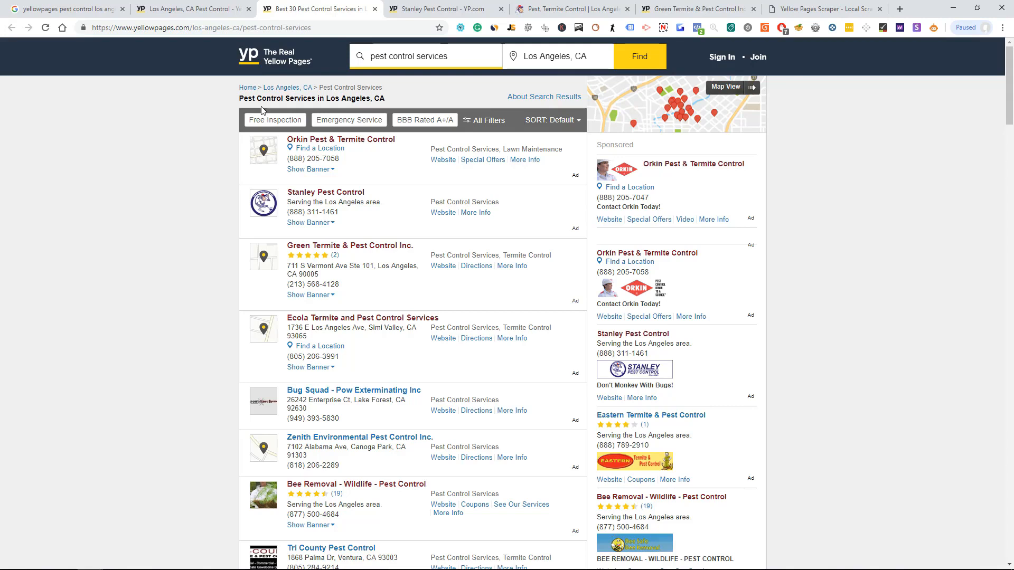
mouse_move(176, 183)
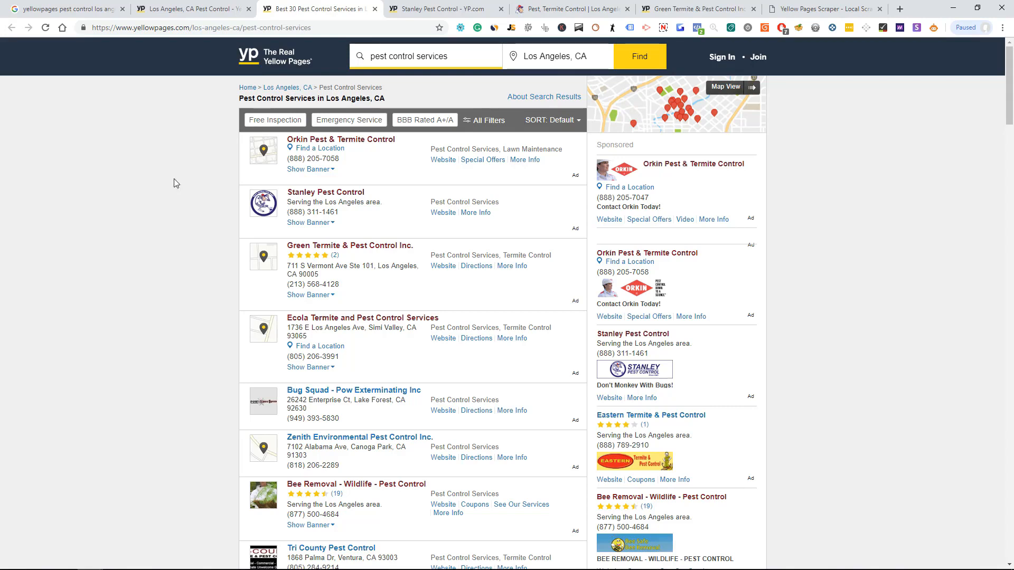
mouse_move(181, 181)
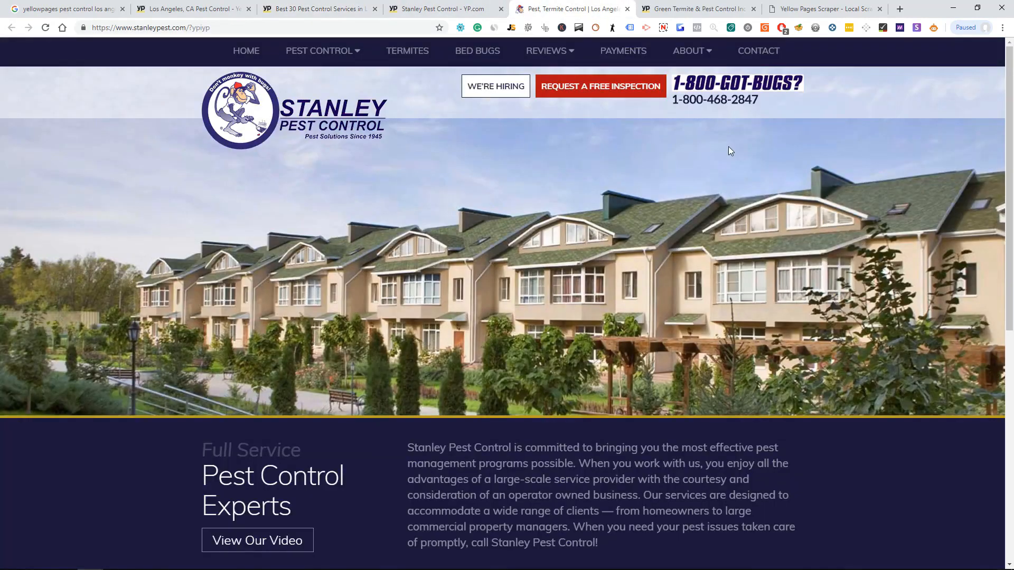
scroll(down, 3)
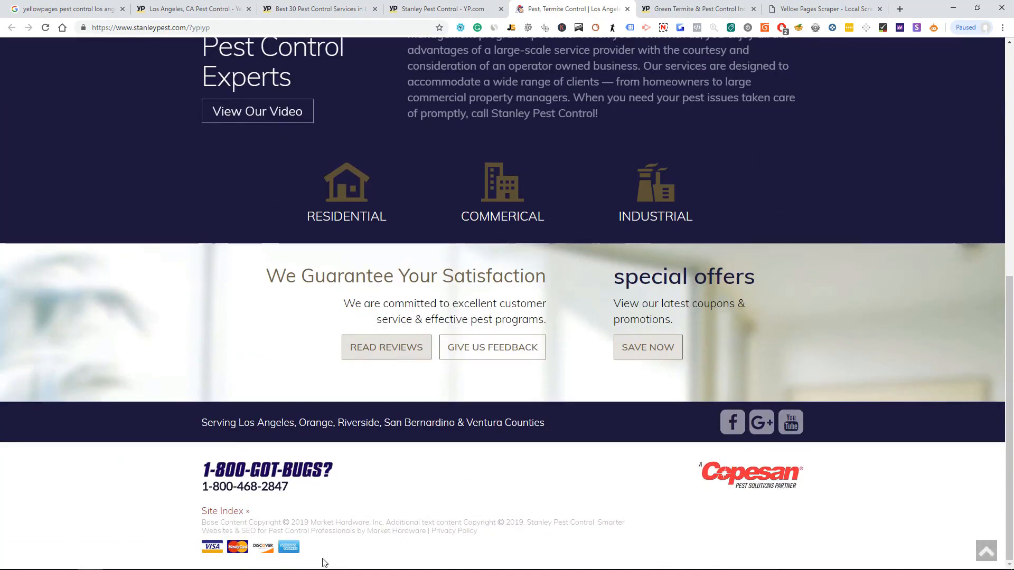
mouse_move(228, 534)
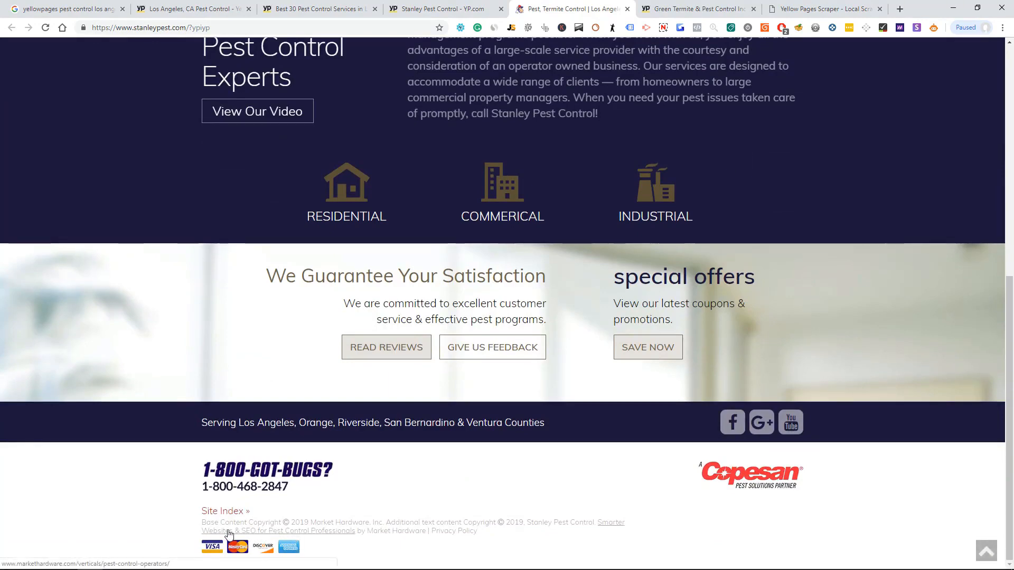
scroll(up, 3)
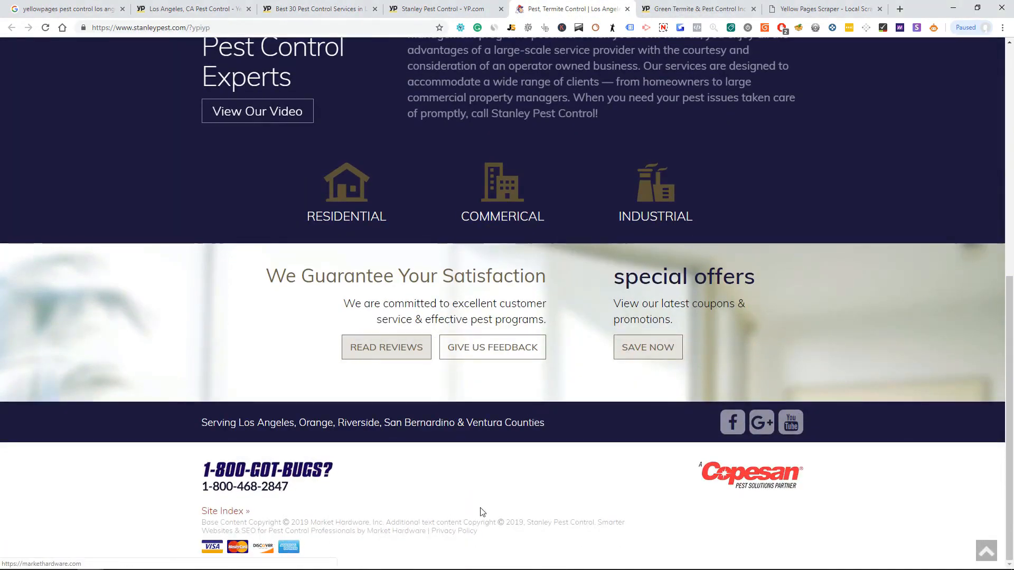
scroll(up, 3)
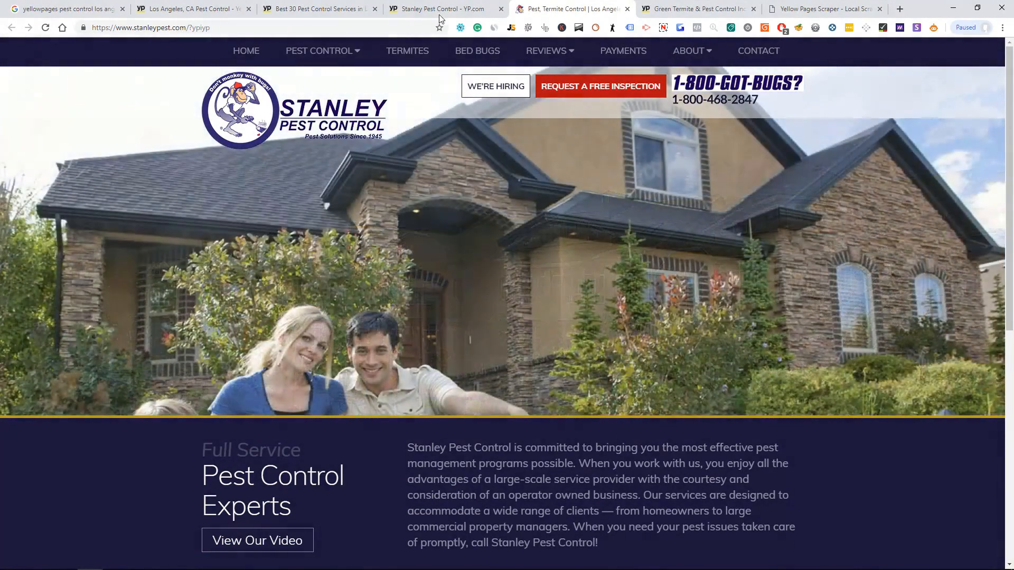
Open advertiser listings from the results and view the Tri County and Green Termite & Pest Control pages
click(317, 8)
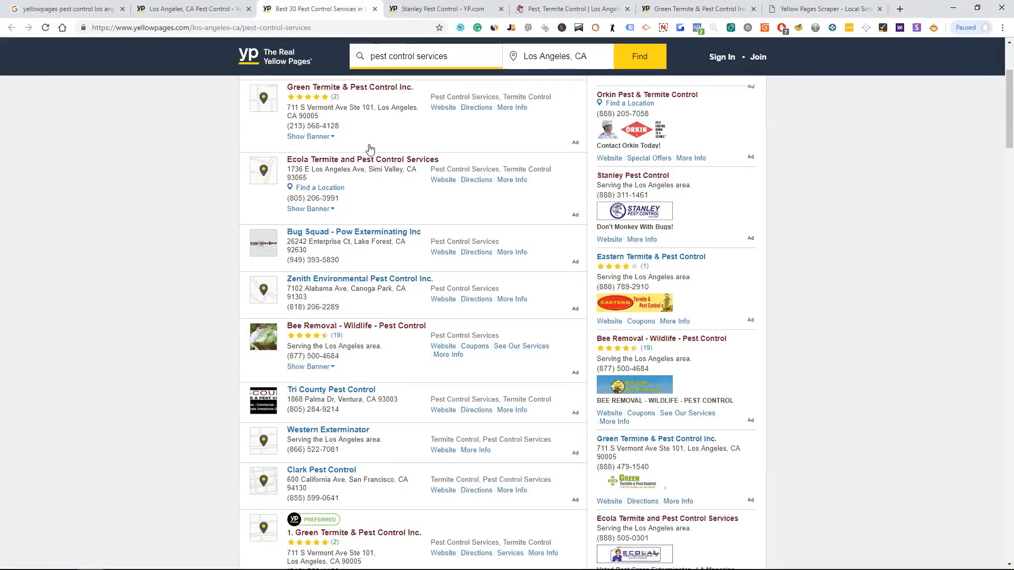
click(349, 86)
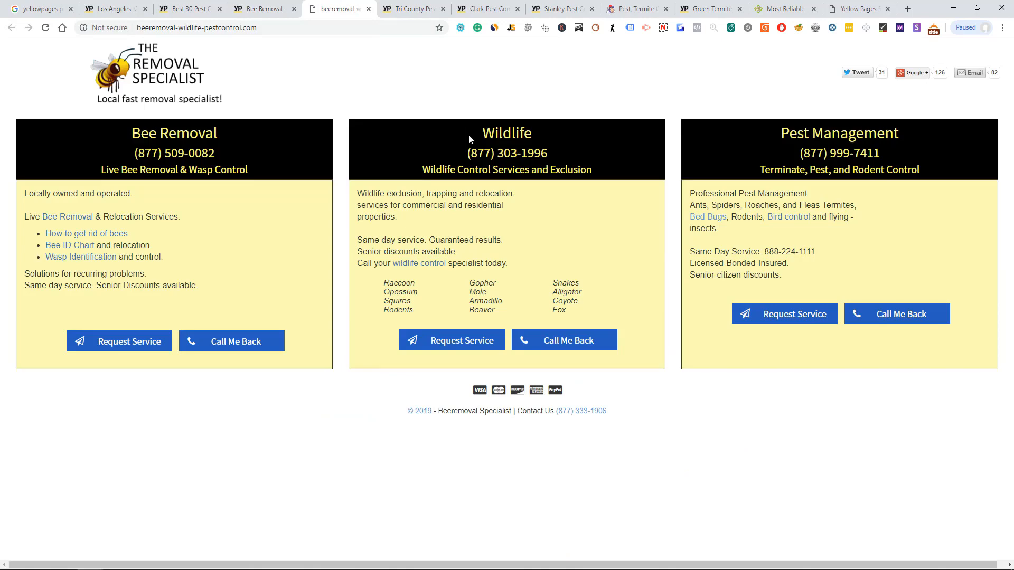
click(414, 8)
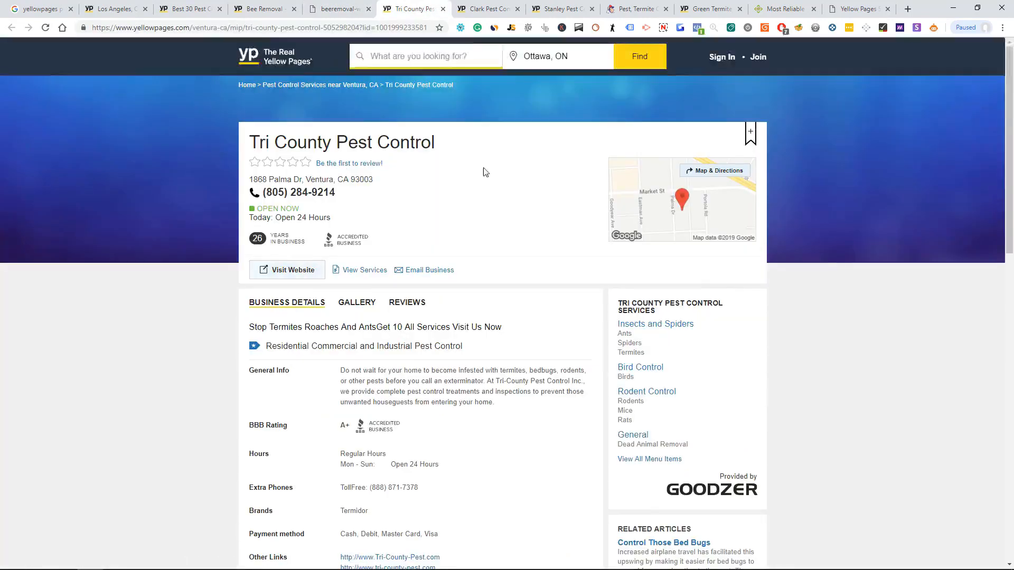
click(737, 9)
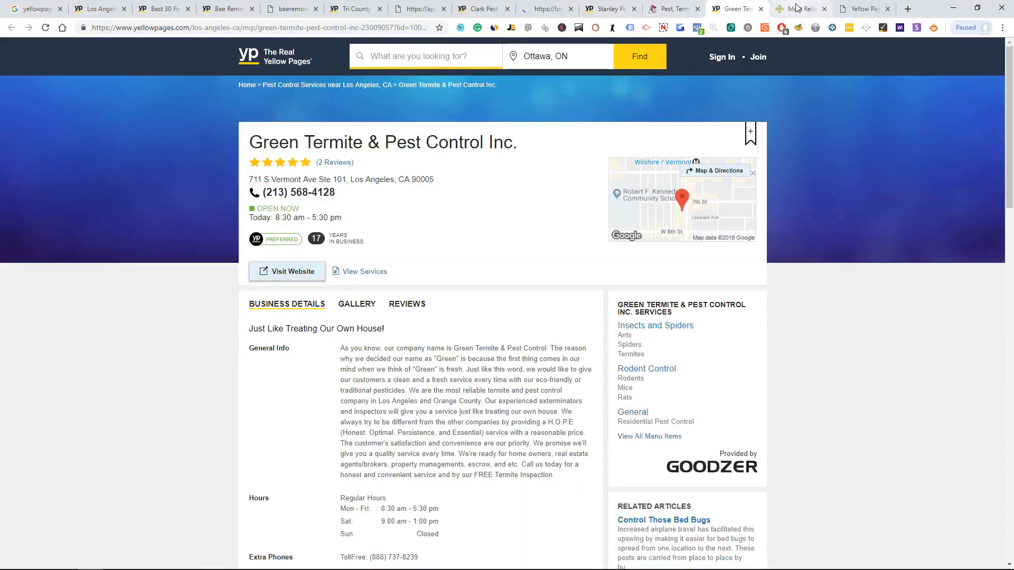
Review Green Termite's website and the Bee Removal site, ending back on the Green Termite website
click(286, 271)
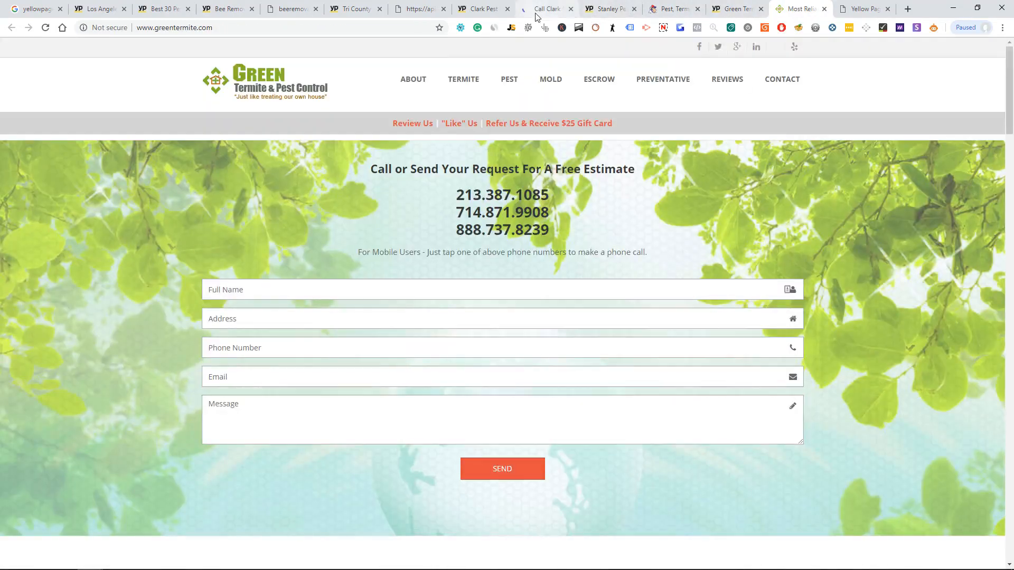
click(417, 9)
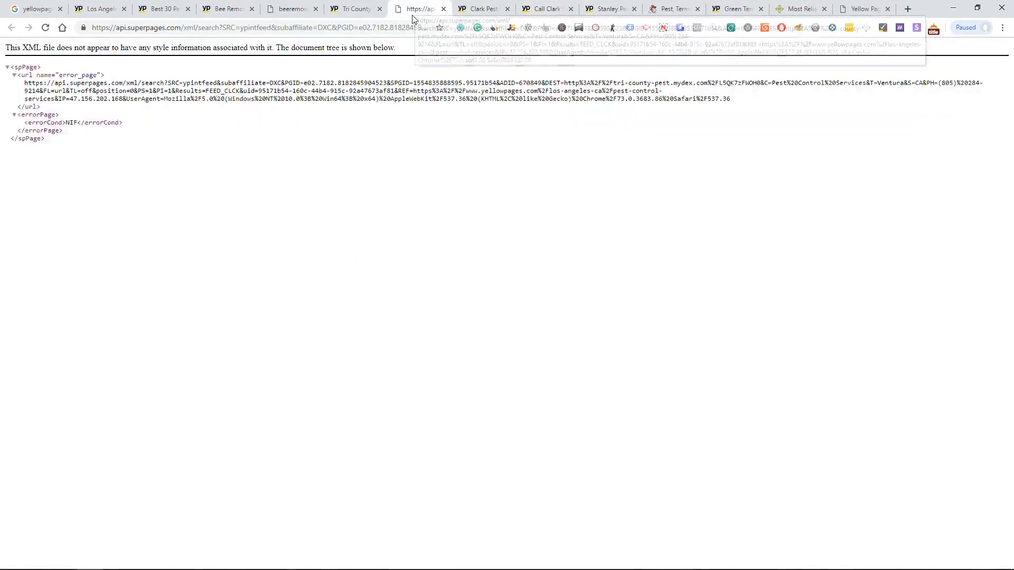
click(289, 8)
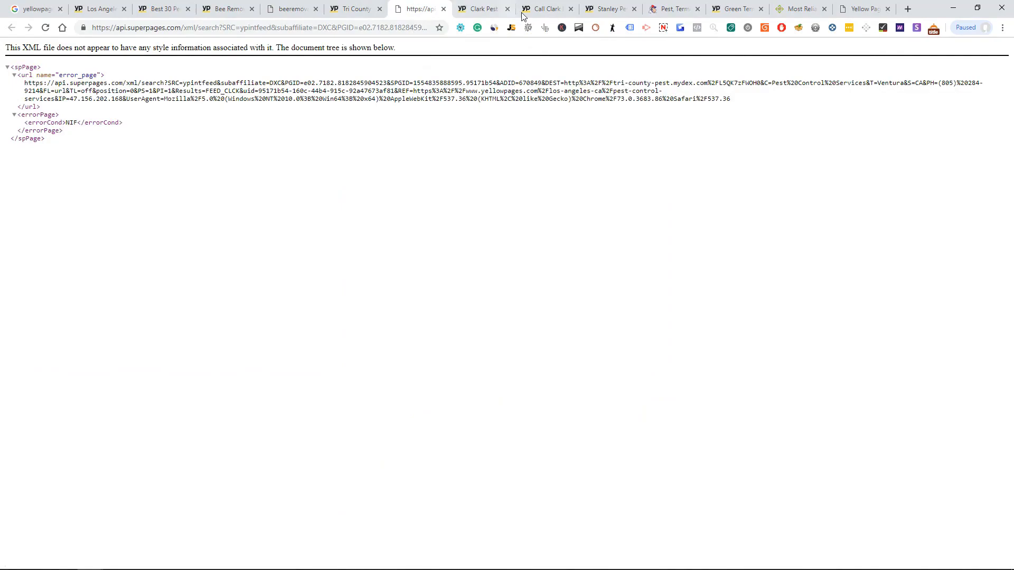
click(608, 8)
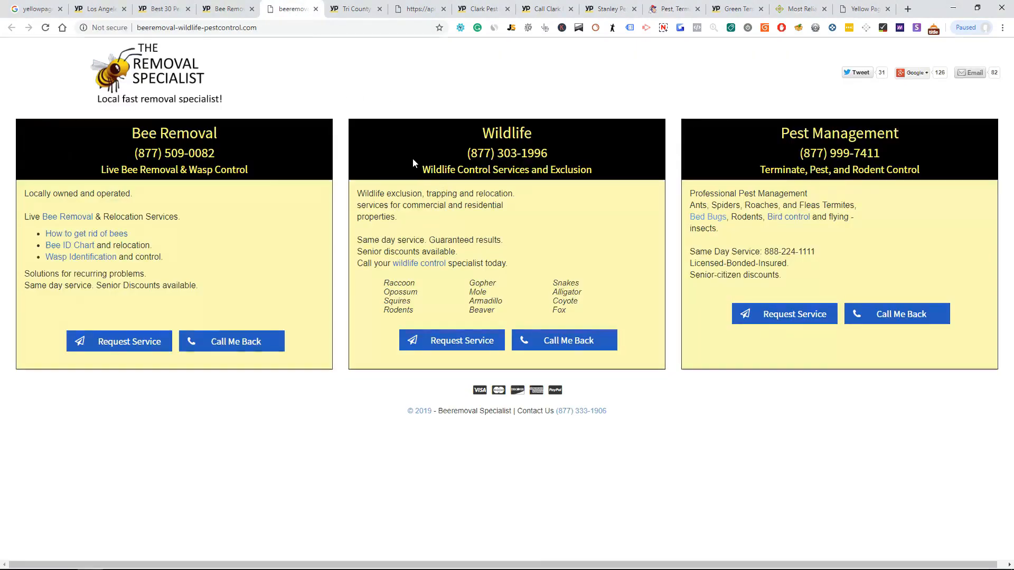
mouse_move(388, 70)
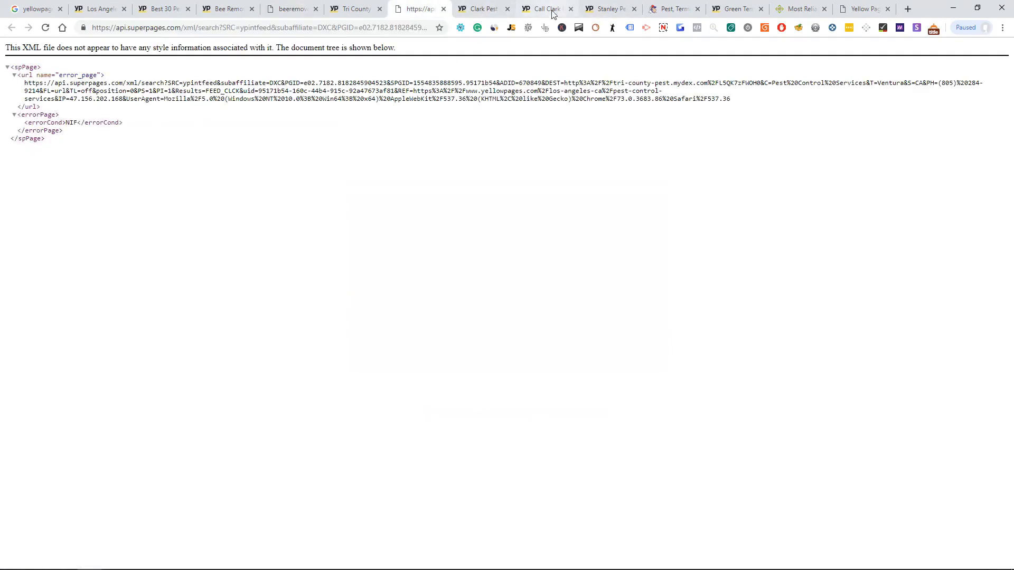
click(608, 8)
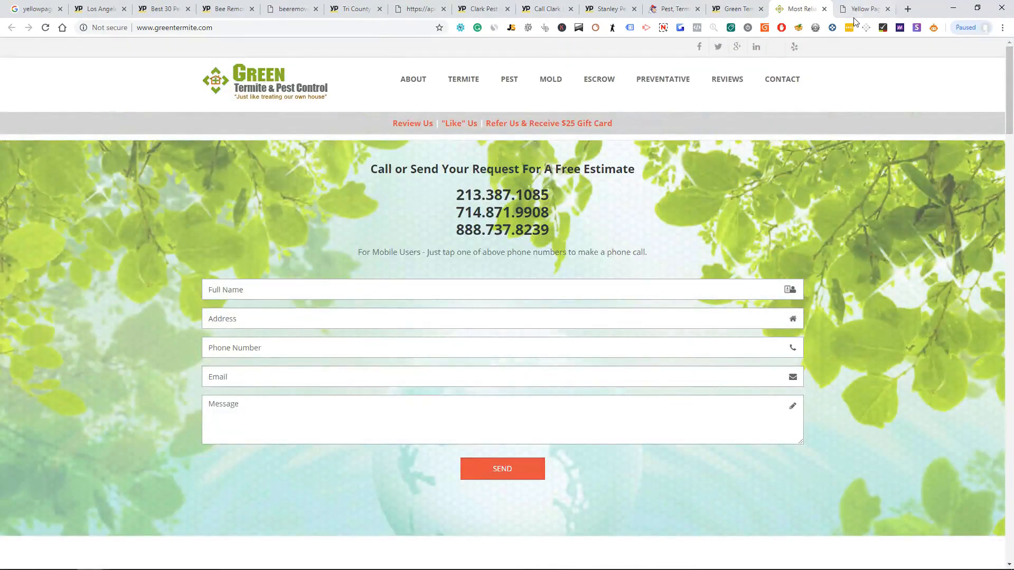
mouse_move(608, 8)
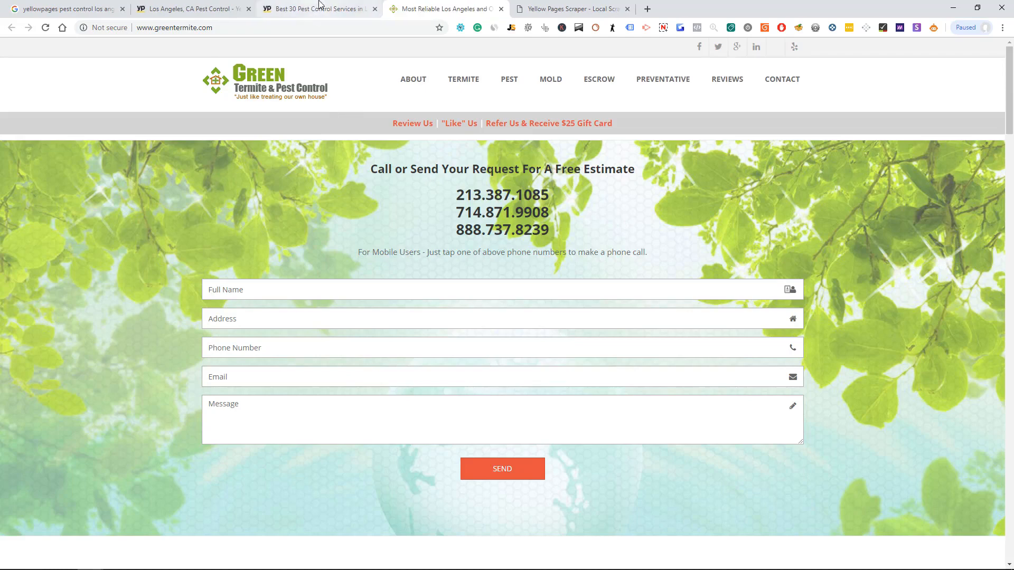
Scroll the Los Angeles pest control results from the ads down to listing 28
click(317, 8)
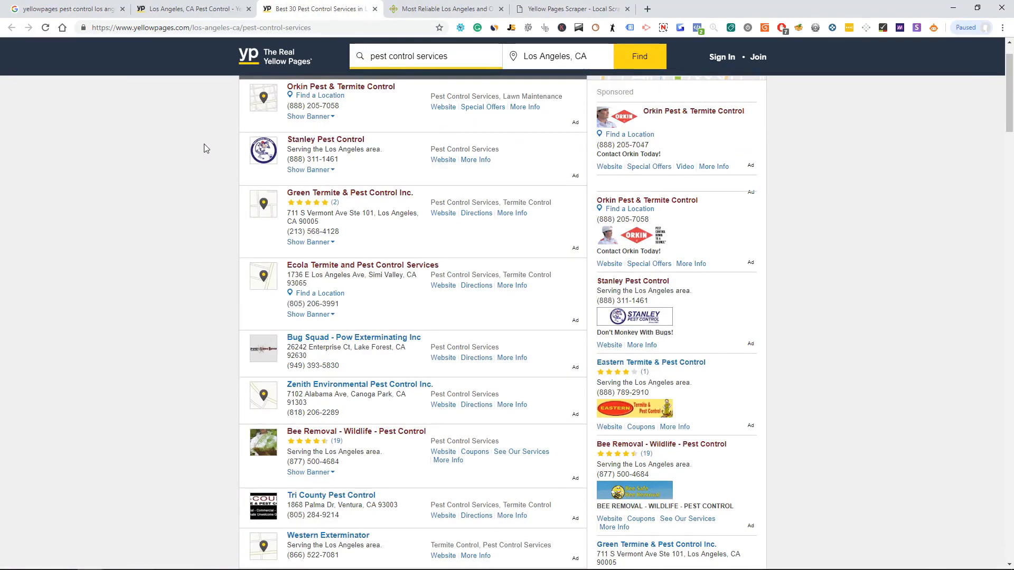
scroll(down, 3)
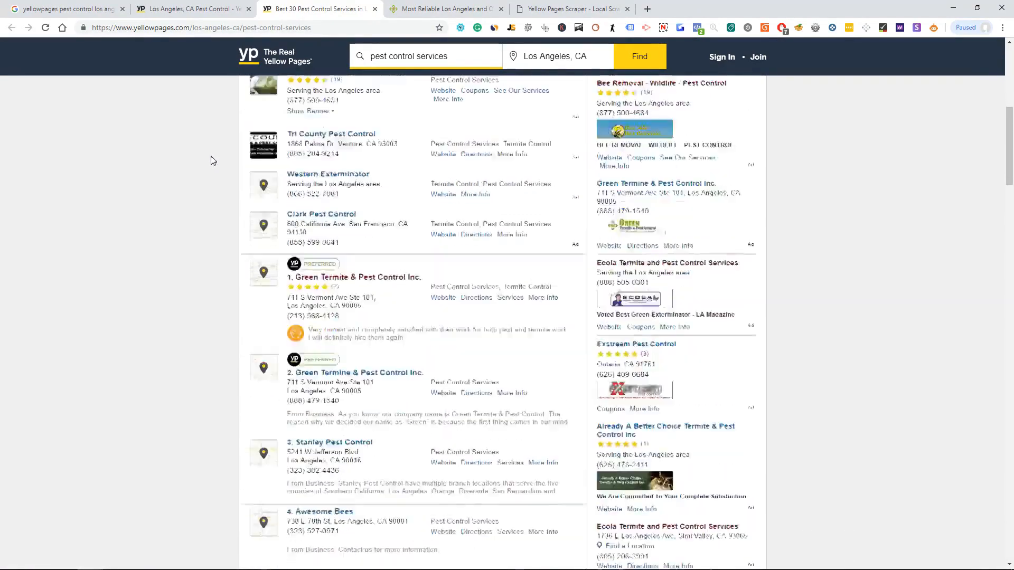
scroll(down, 3)
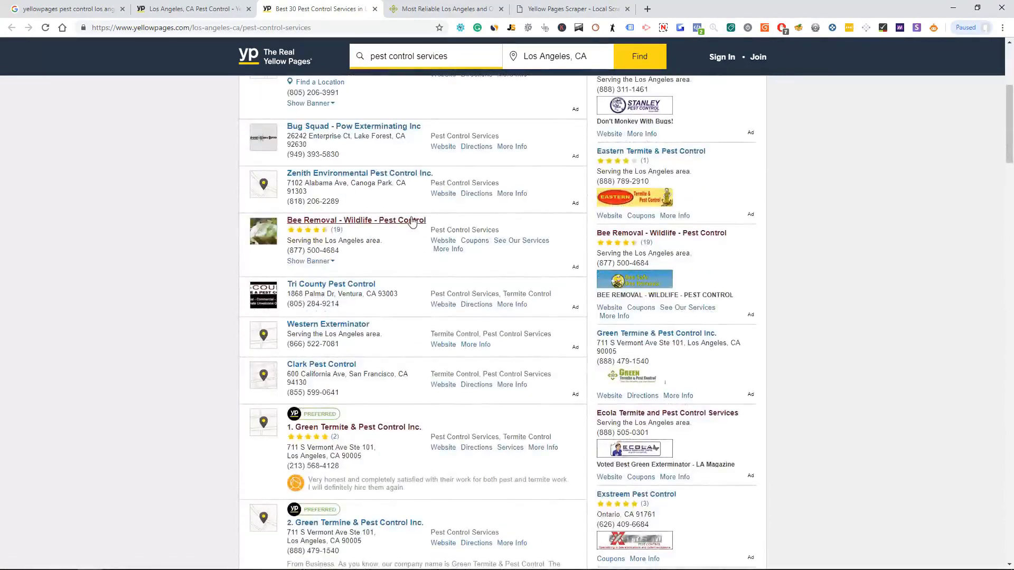
scroll(down, 3)
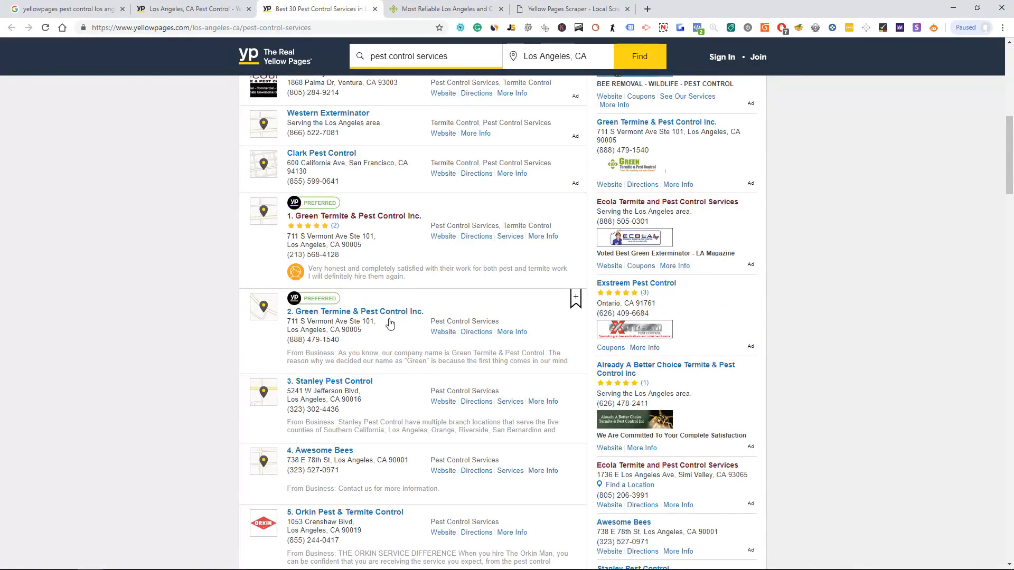
mouse_move(381, 331)
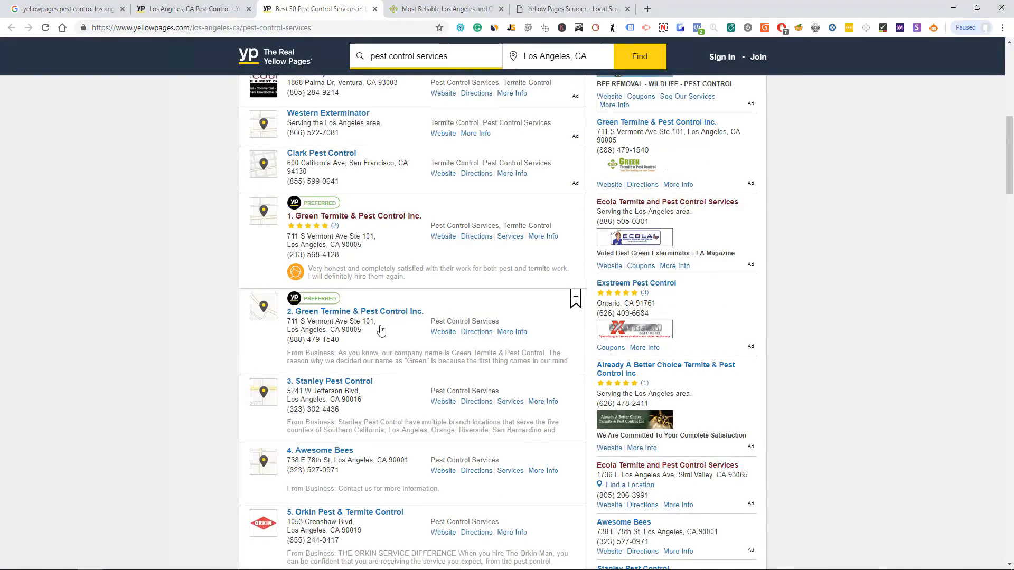
mouse_move(354, 311)
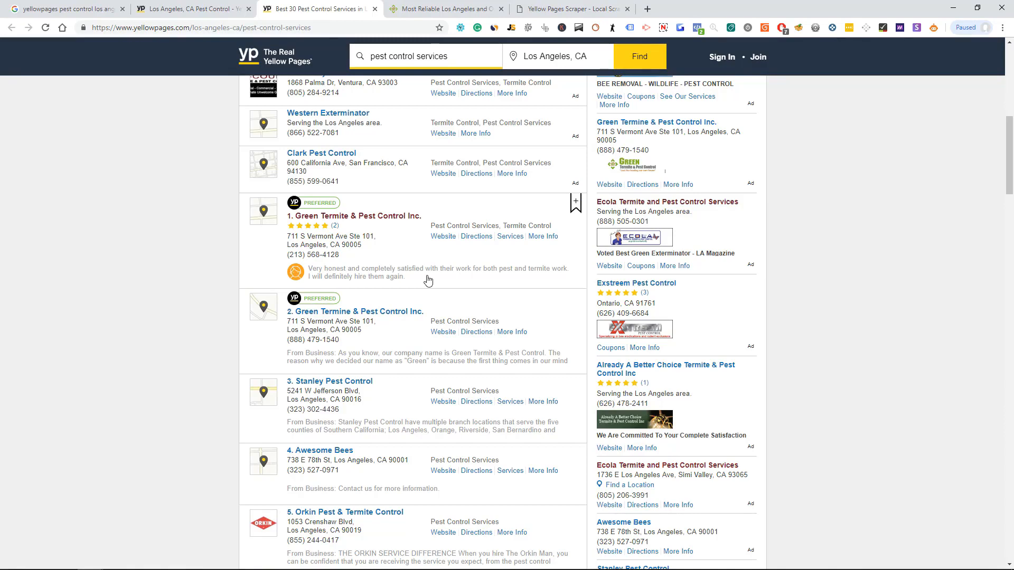
mouse_move(437, 275)
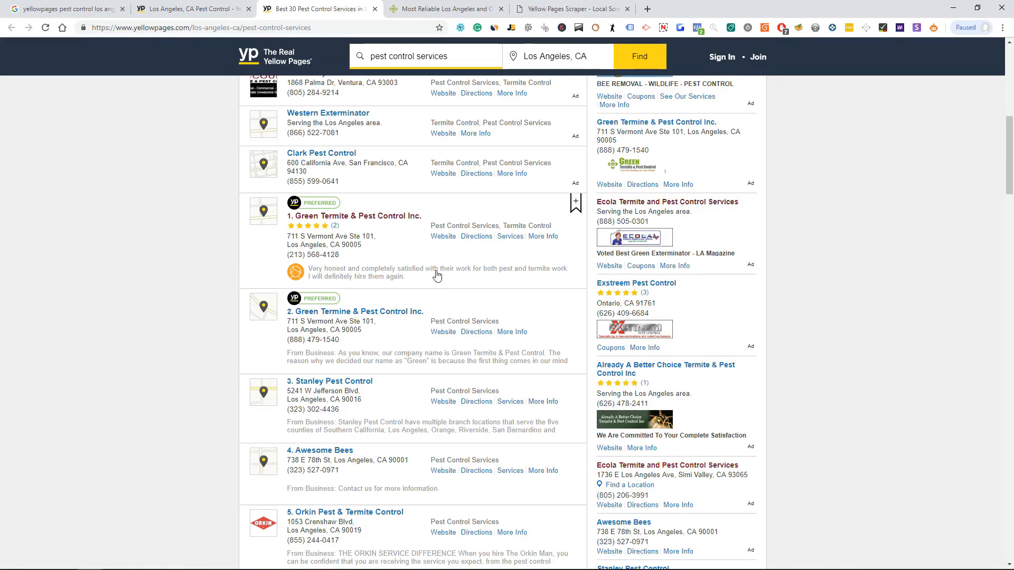
scroll(down, 3)
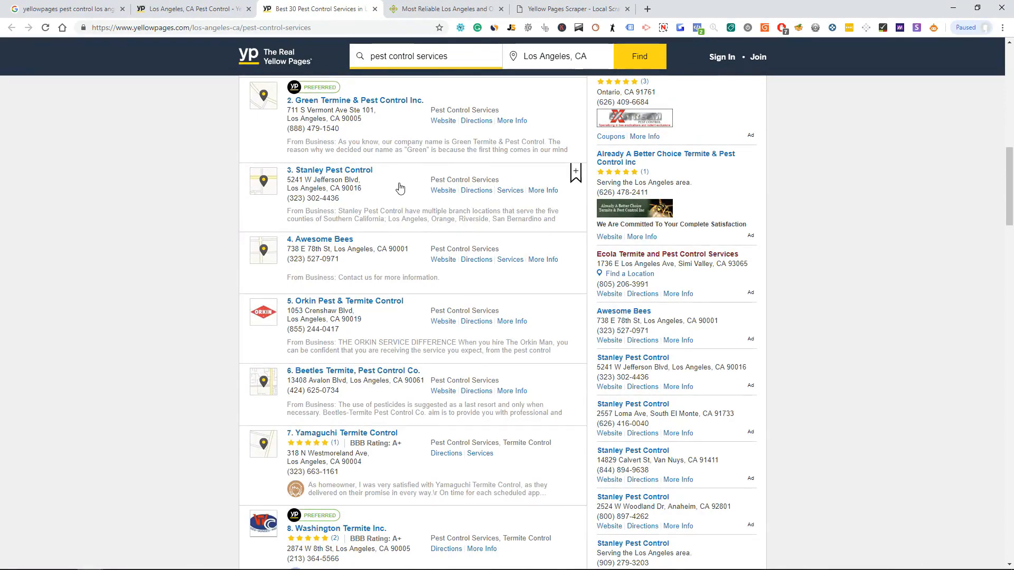
scroll(down, 3)
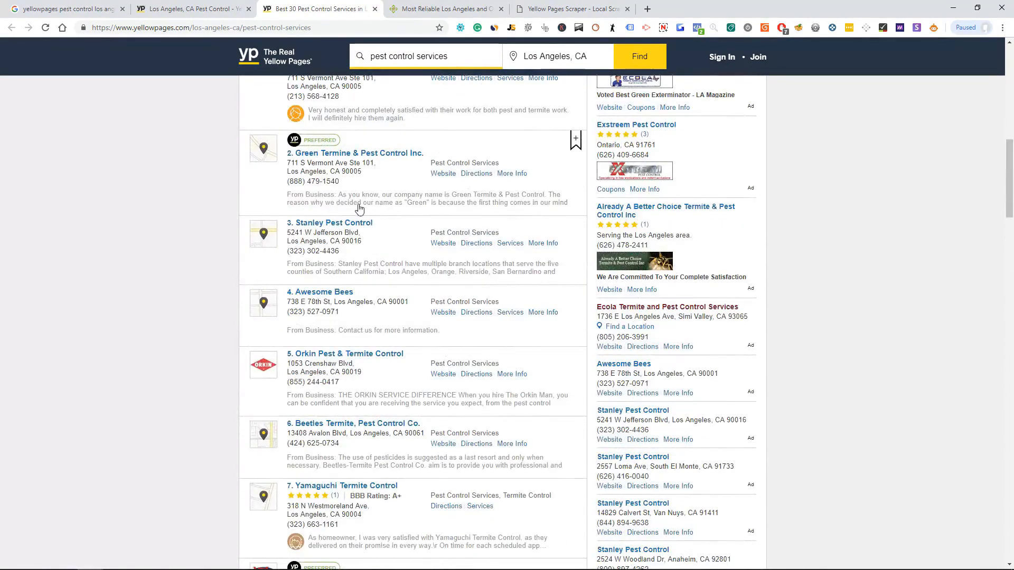
scroll(down, 3)
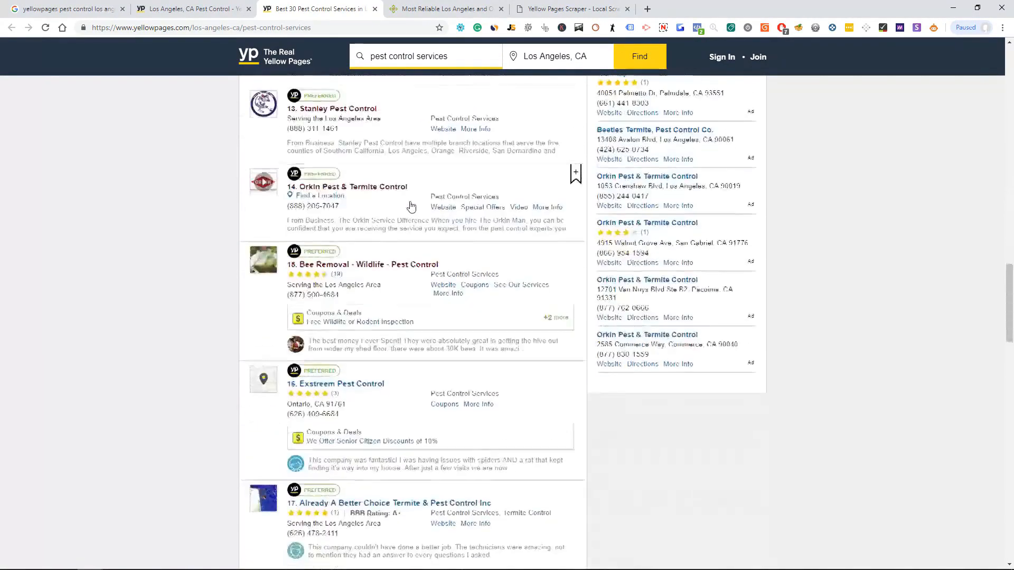
scroll(down, 3)
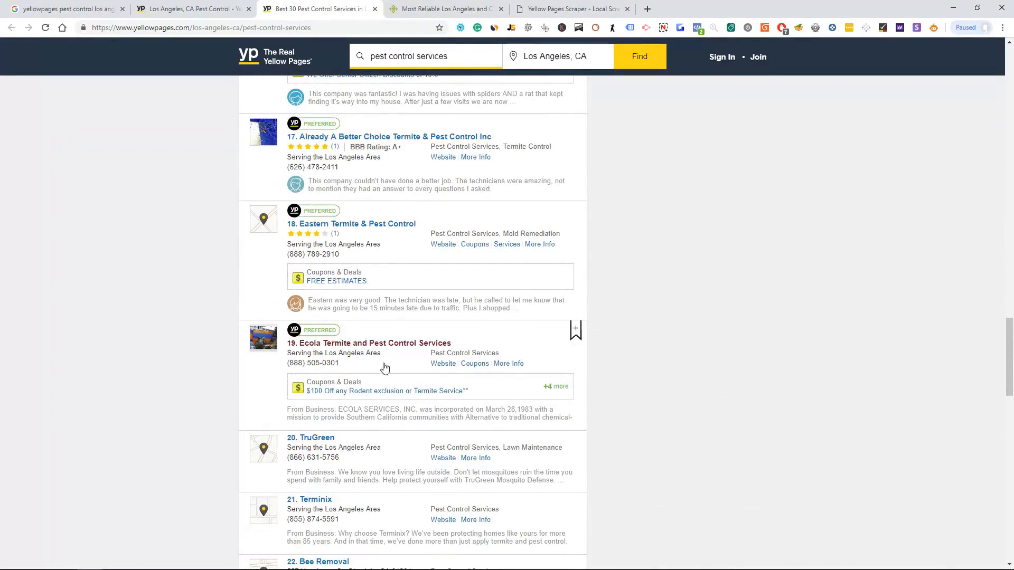
scroll(down, 3)
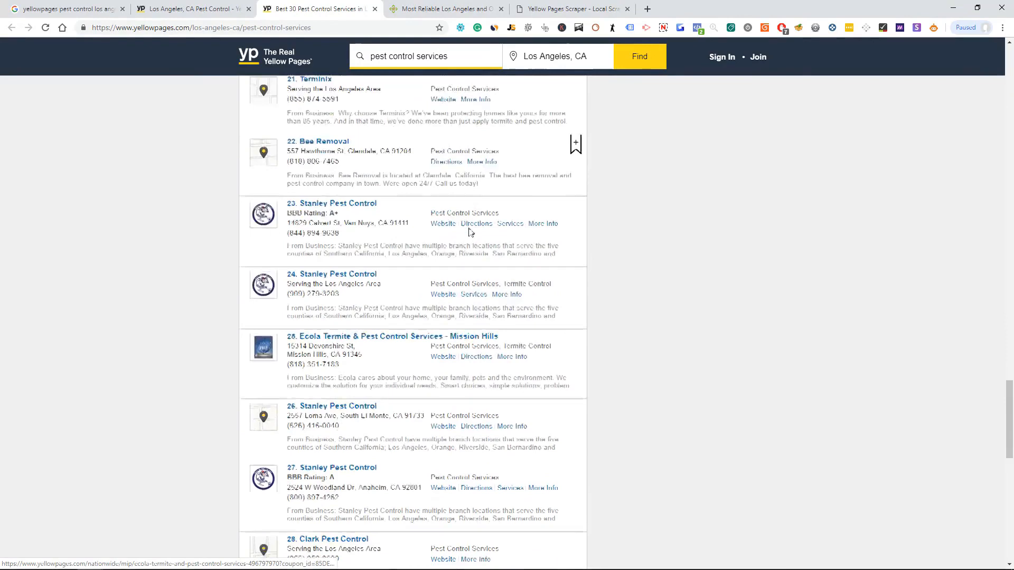
scroll(down, 3)
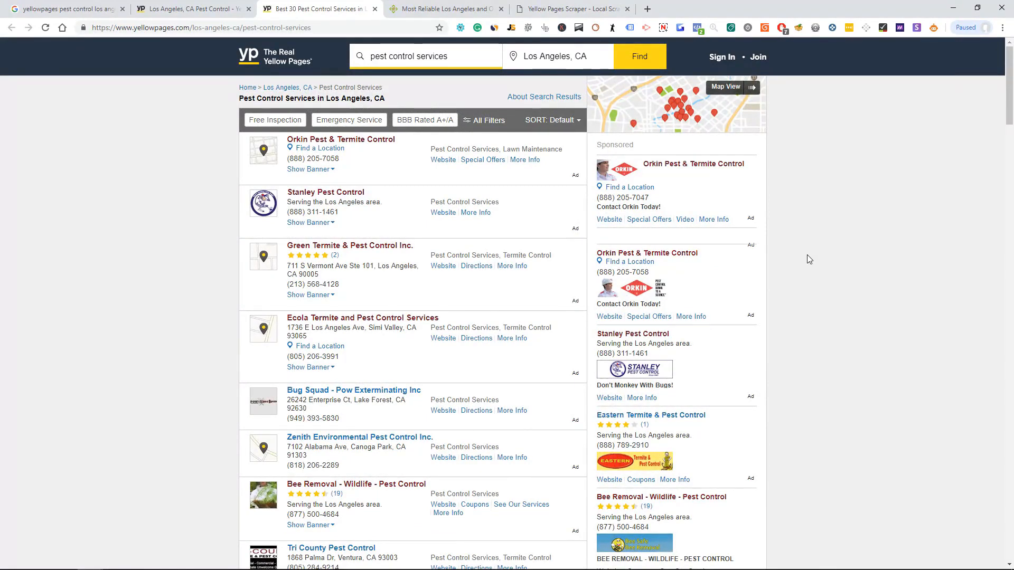
mouse_move(824, 248)
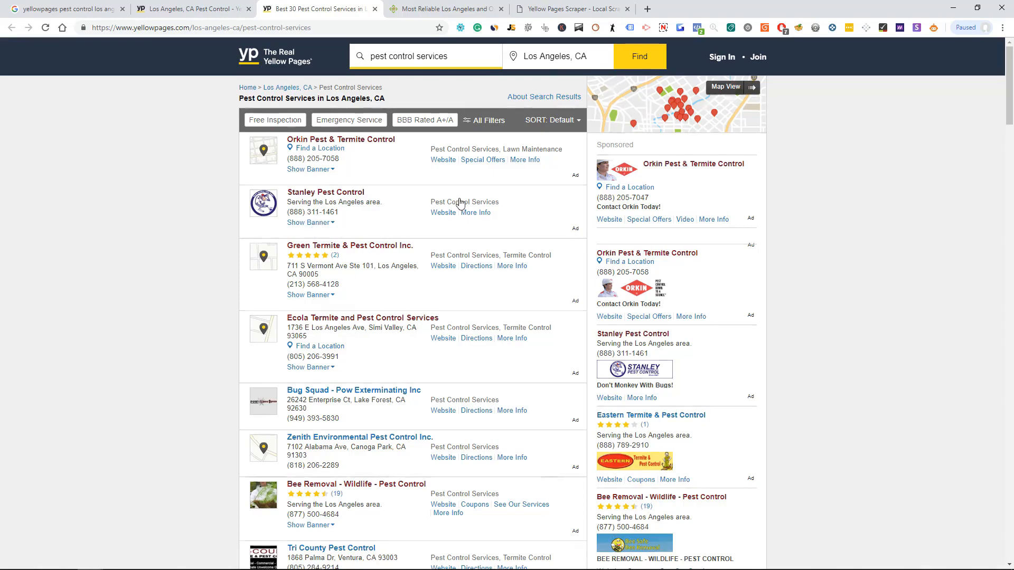
Scroll the Google results for 'yellowpages pest control los angeles'
scroll(down, 3)
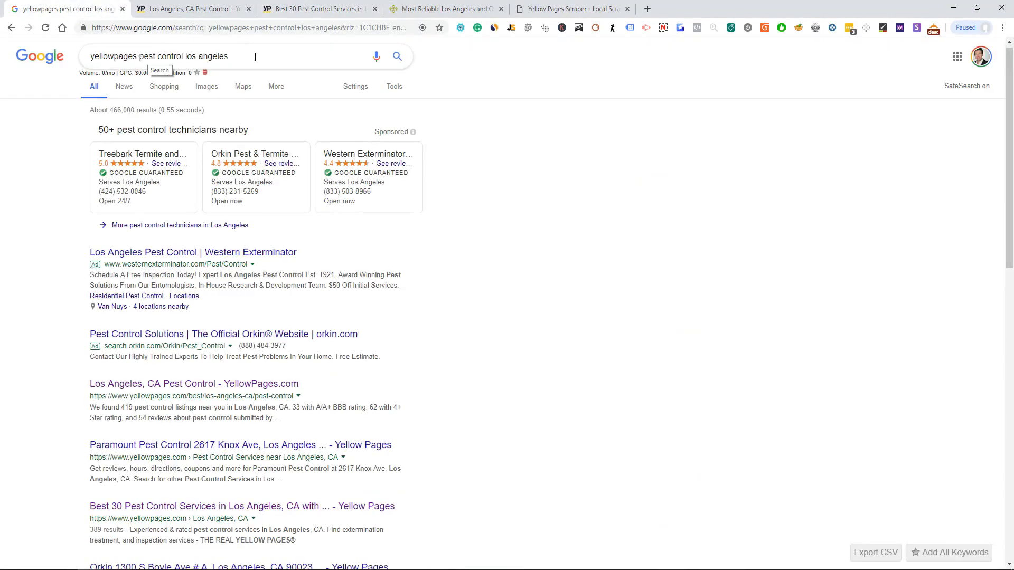
Show the Local Scraper Yellow Pages scraper page and expand its Products menu of scraper tools
click(571, 8)
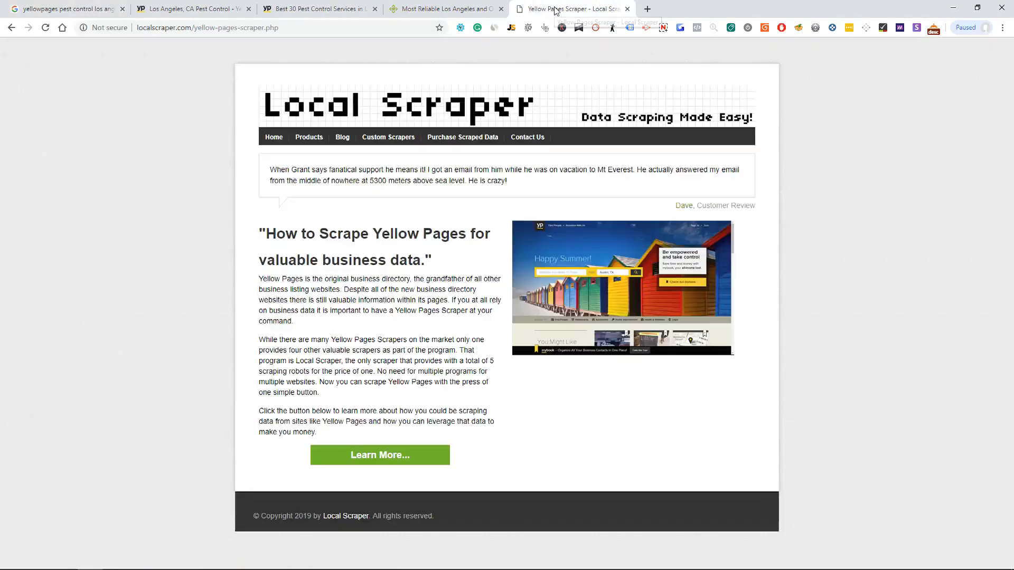
click(317, 8)
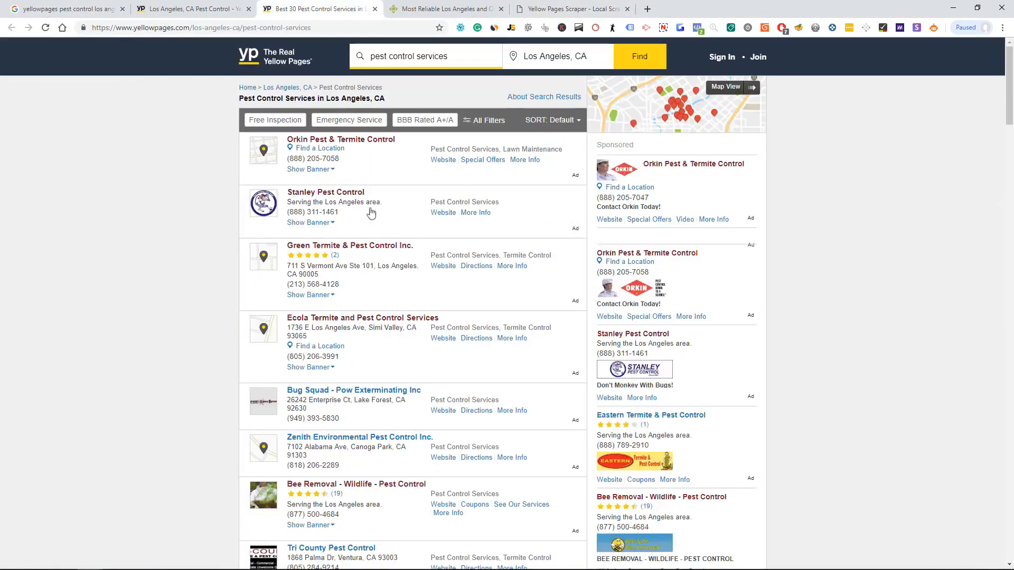
mouse_move(489, 234)
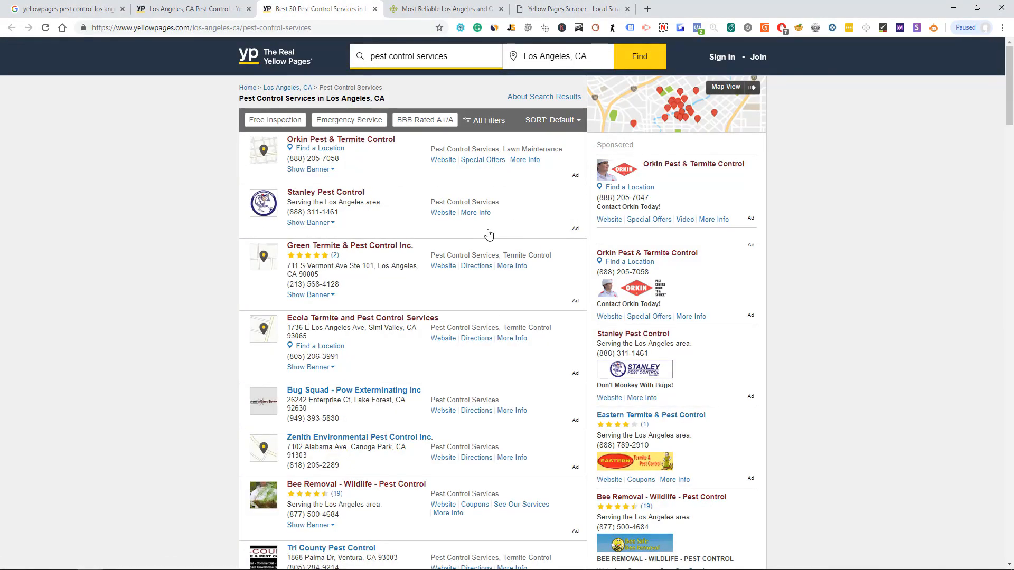
click(569, 9)
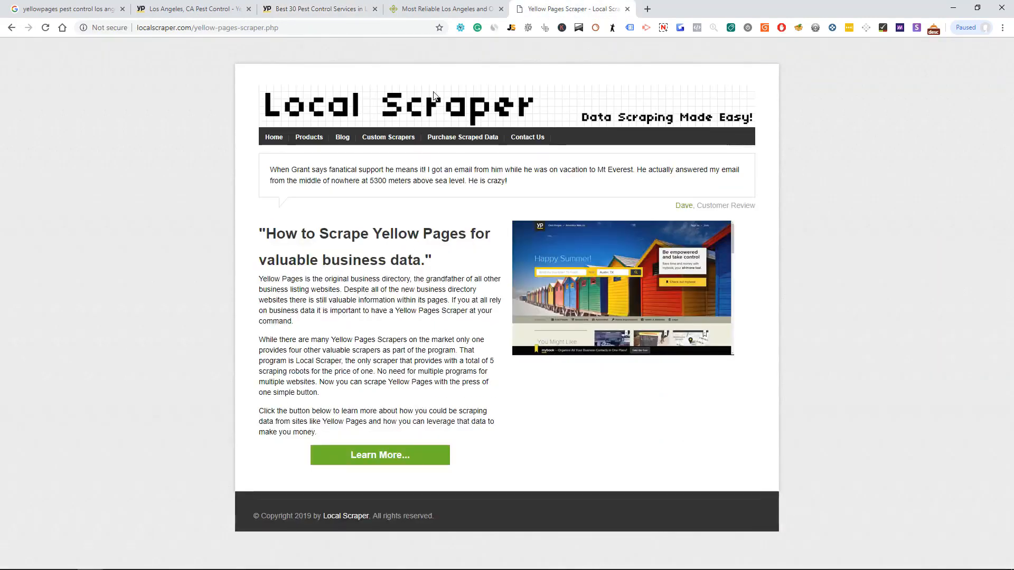
mouse_move(380, 115)
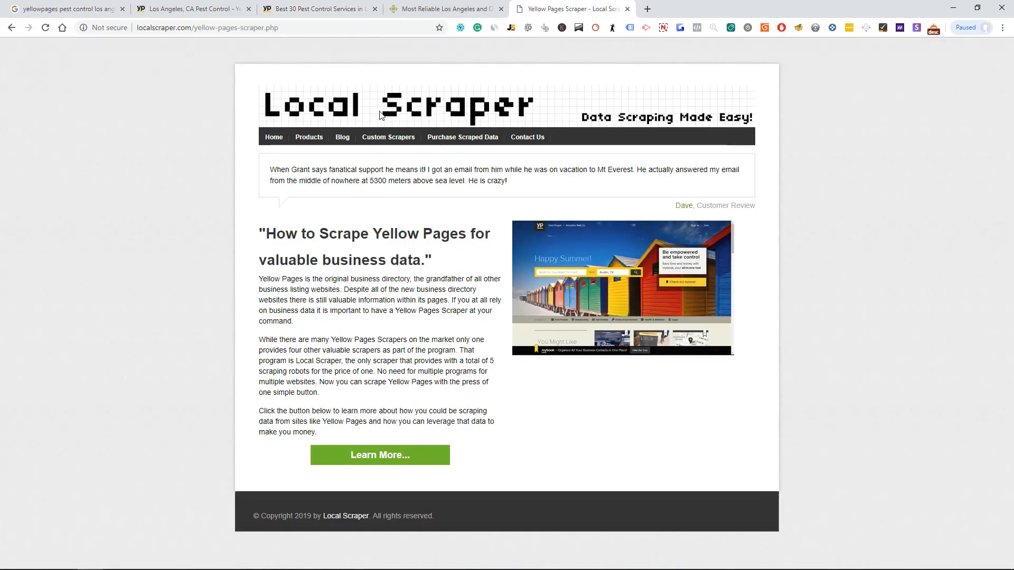
click(309, 136)
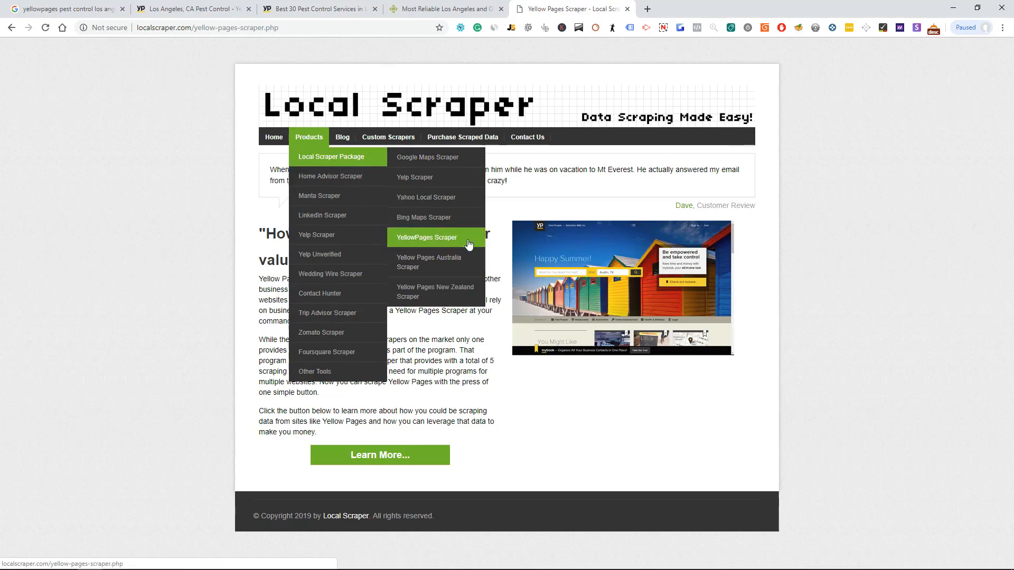
mouse_move(466, 262)
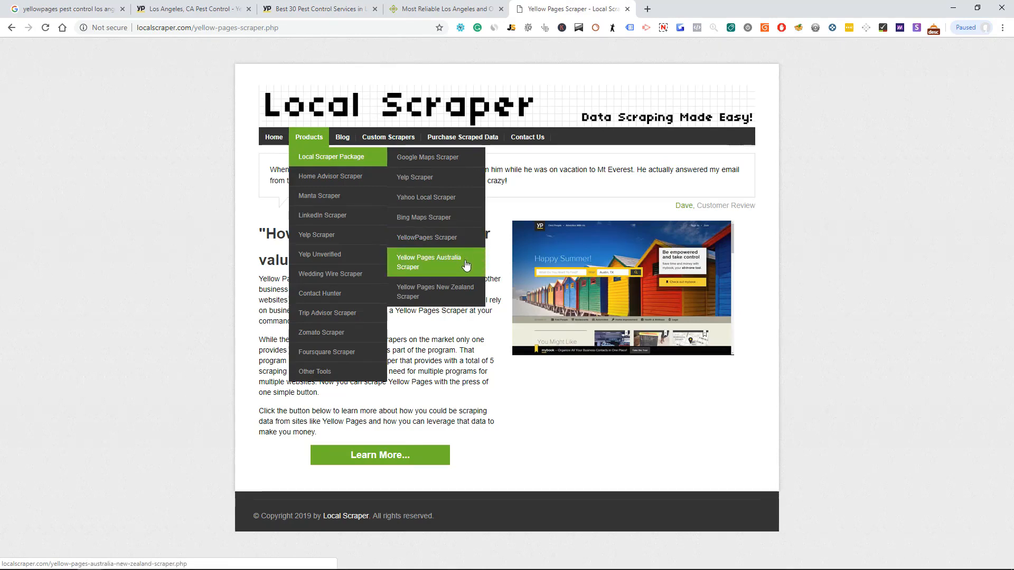
mouse_move(462, 292)
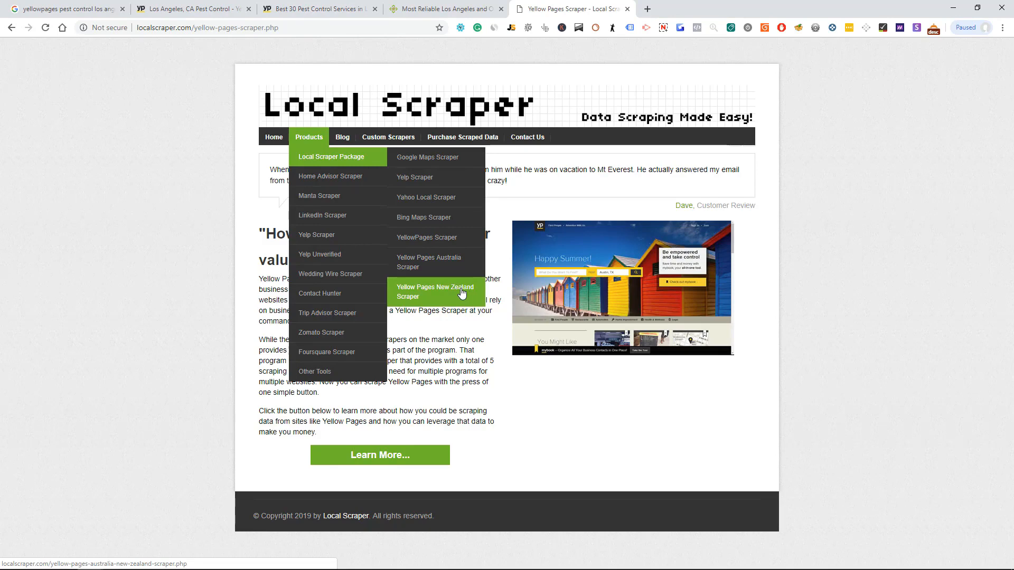
mouse_move(456, 283)
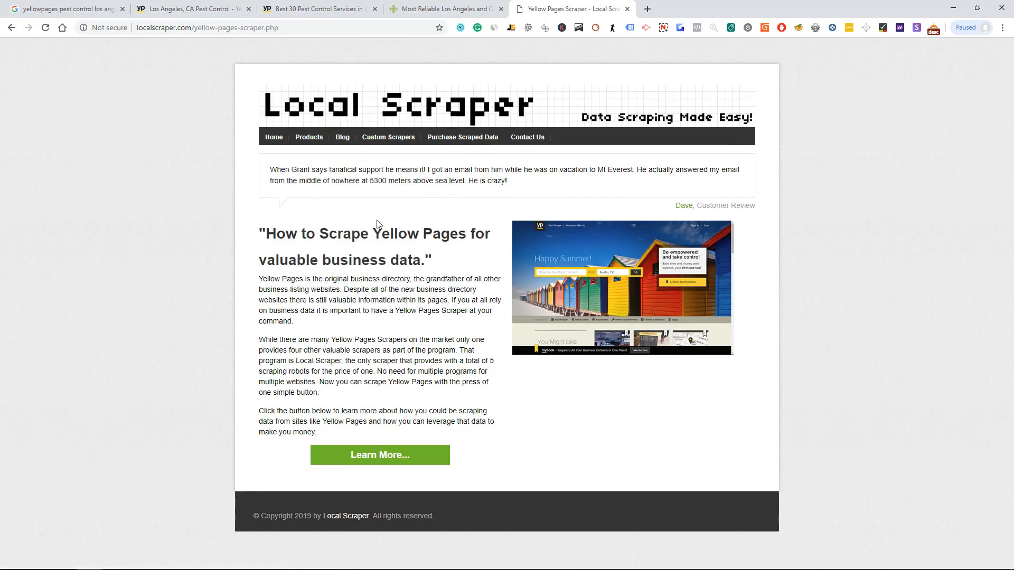
Return to the YellowPages Los Angeles pest control results, scroll the listings and go back to the top
click(317, 9)
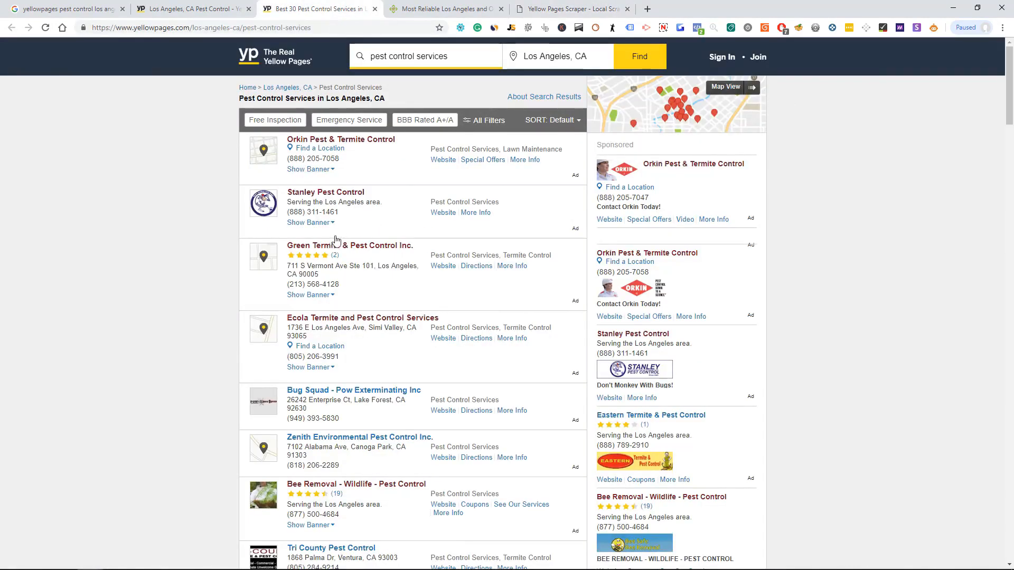
scroll(down, 3)
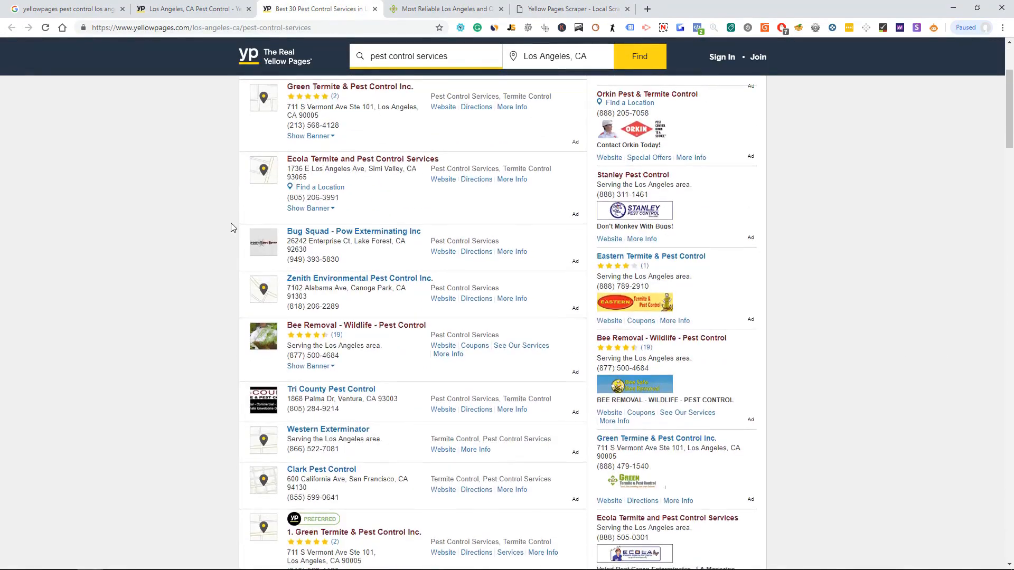
scroll(down, 3)
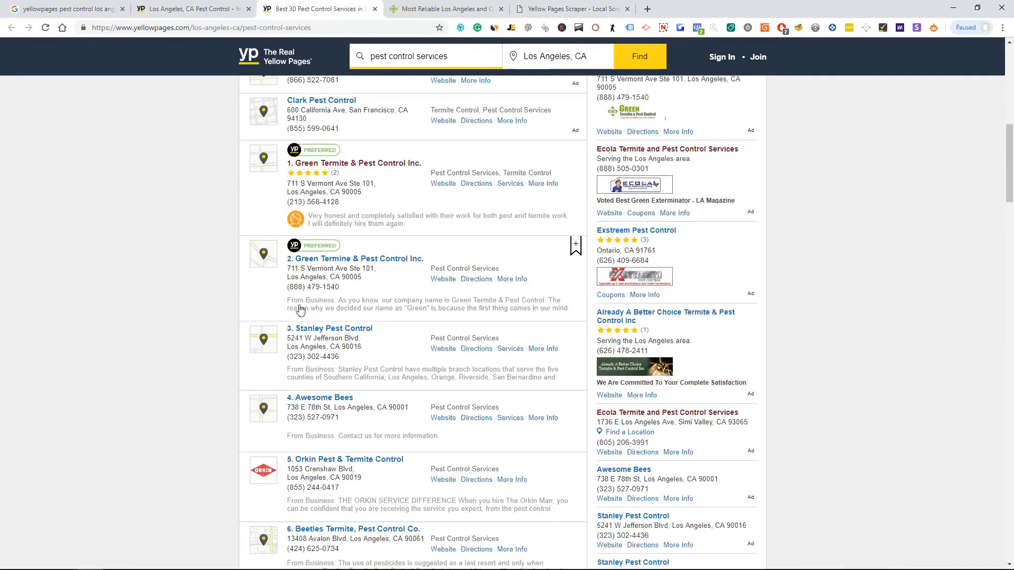
scroll(up, 3)
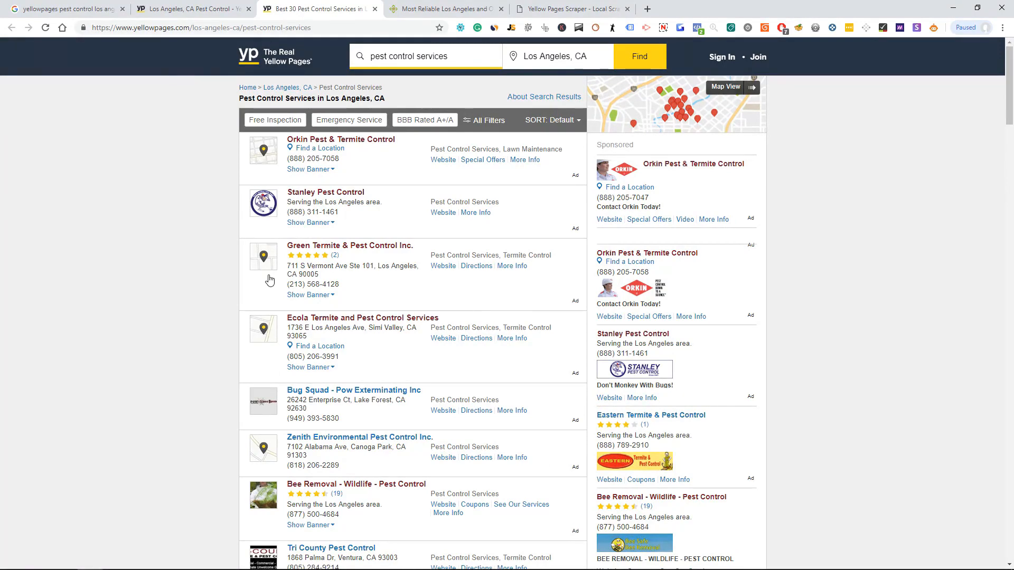
mouse_move(218, 290)
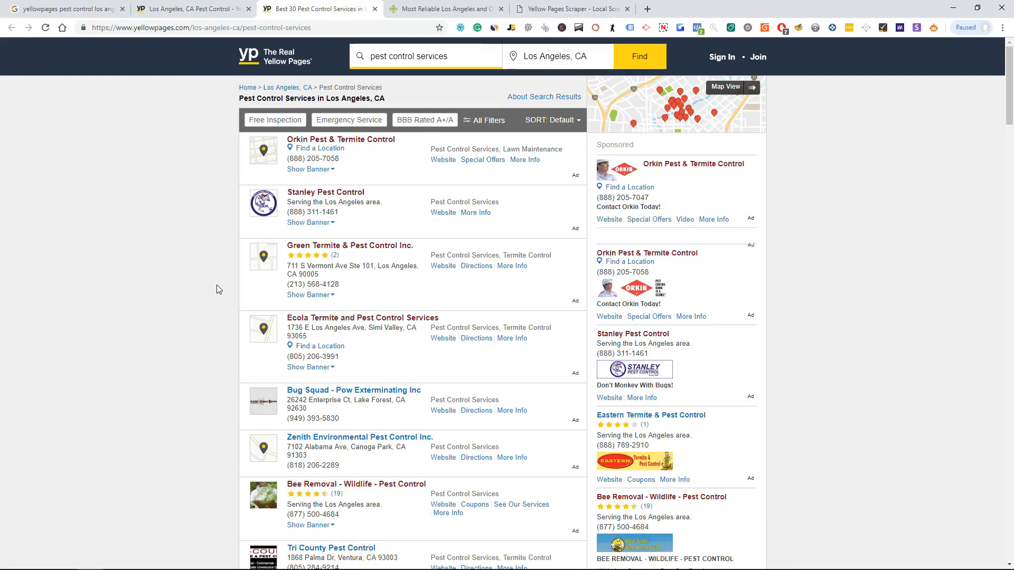
mouse_move(203, 286)
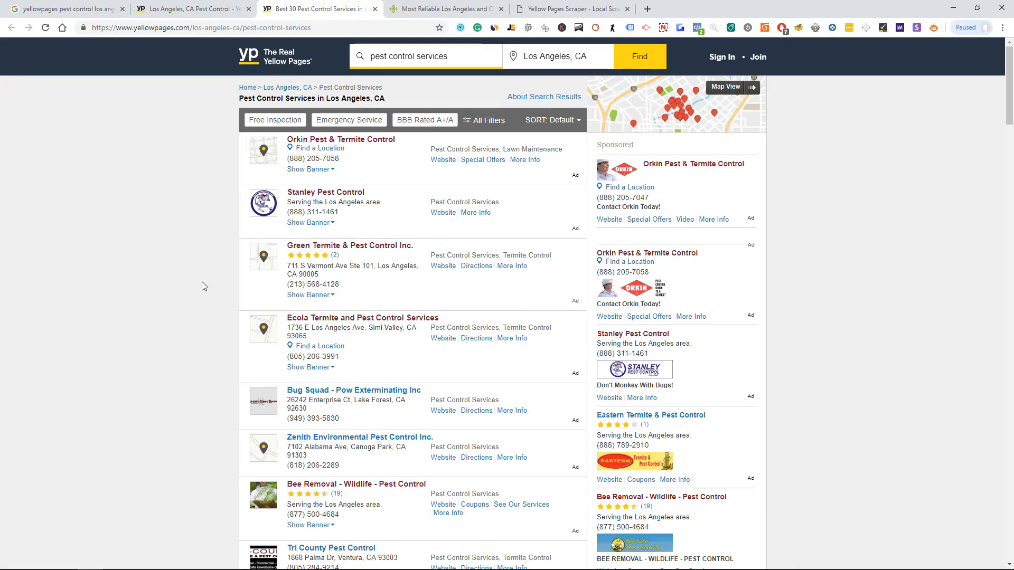